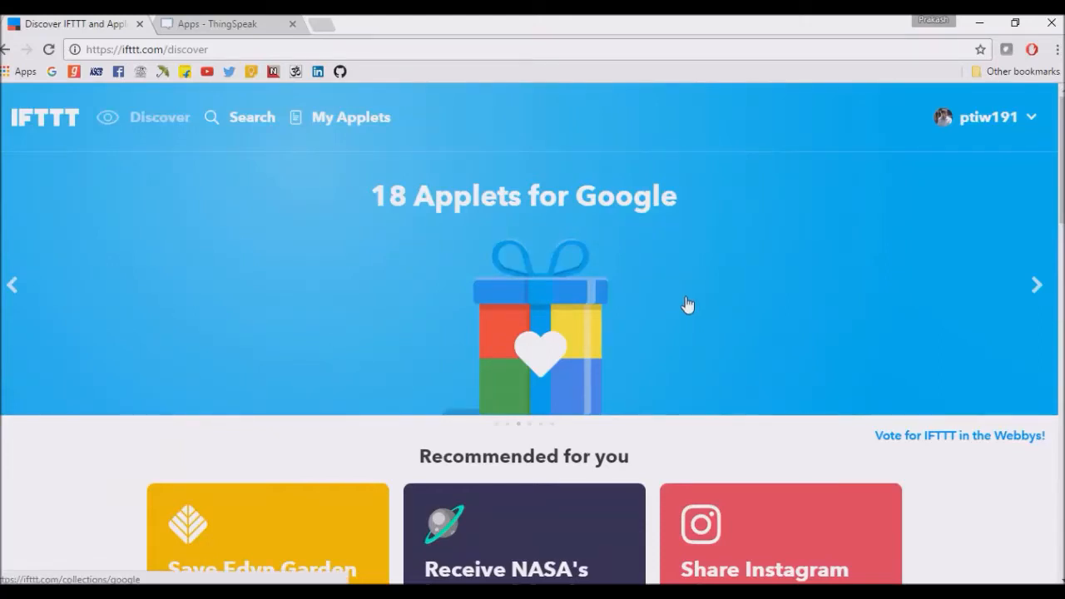
mouse_move(431, 197)
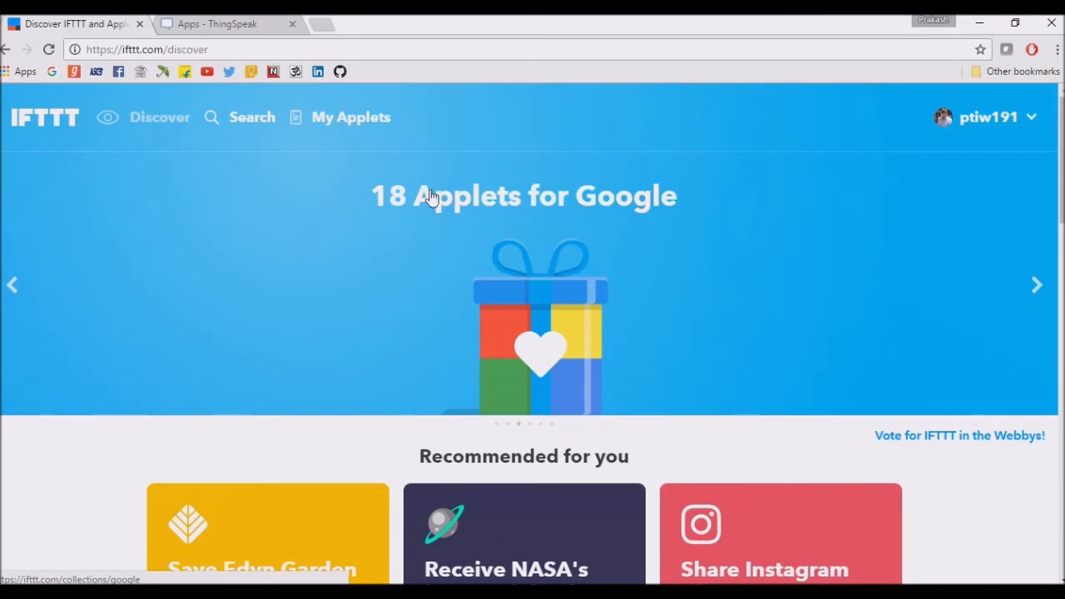
mouse_move(248, 240)
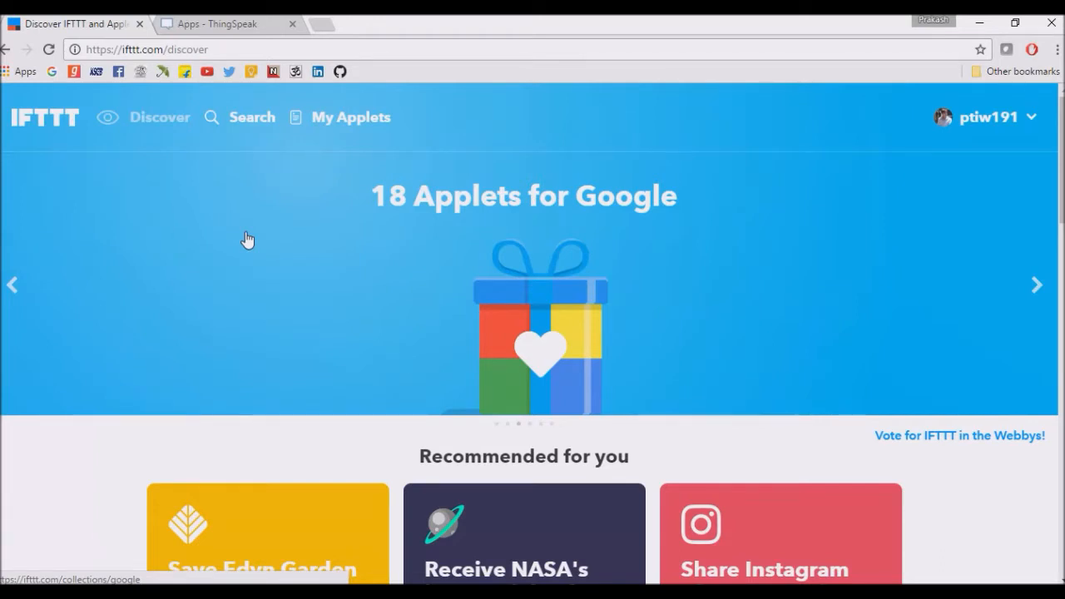
Step: Switch to ThingSpeak and list the Temp_critical, Temp_critical_sms and Temp_critical_notification requests
click(217, 23)
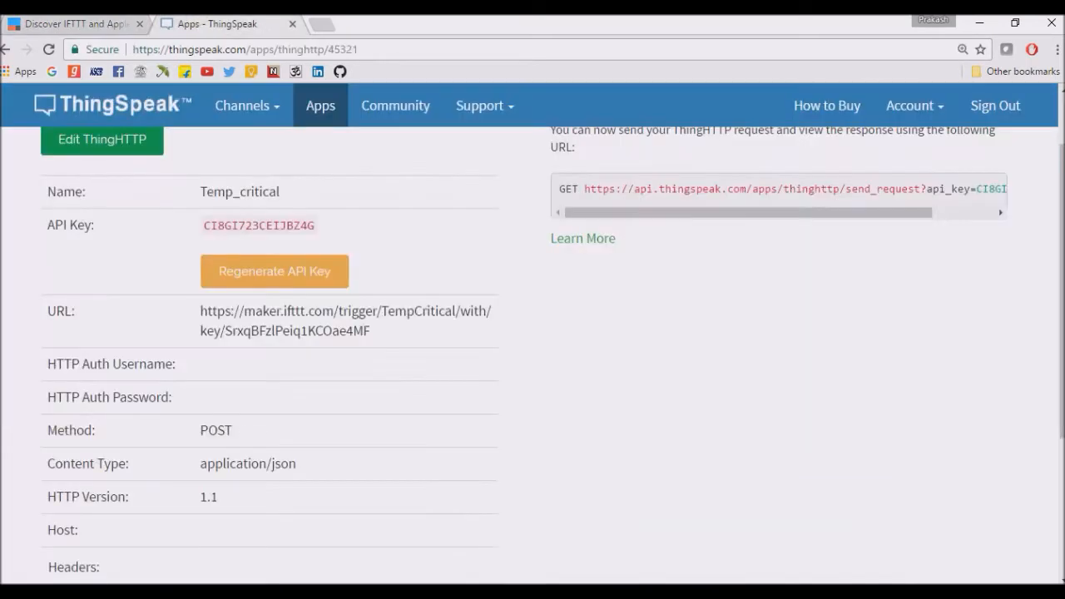
scroll(up, 3)
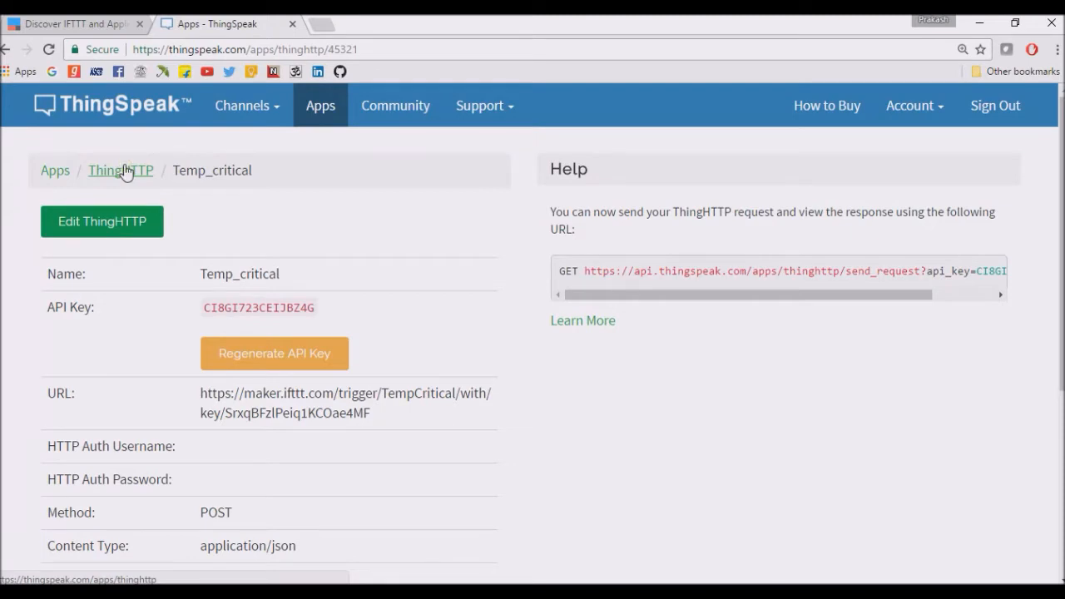
click(120, 170)
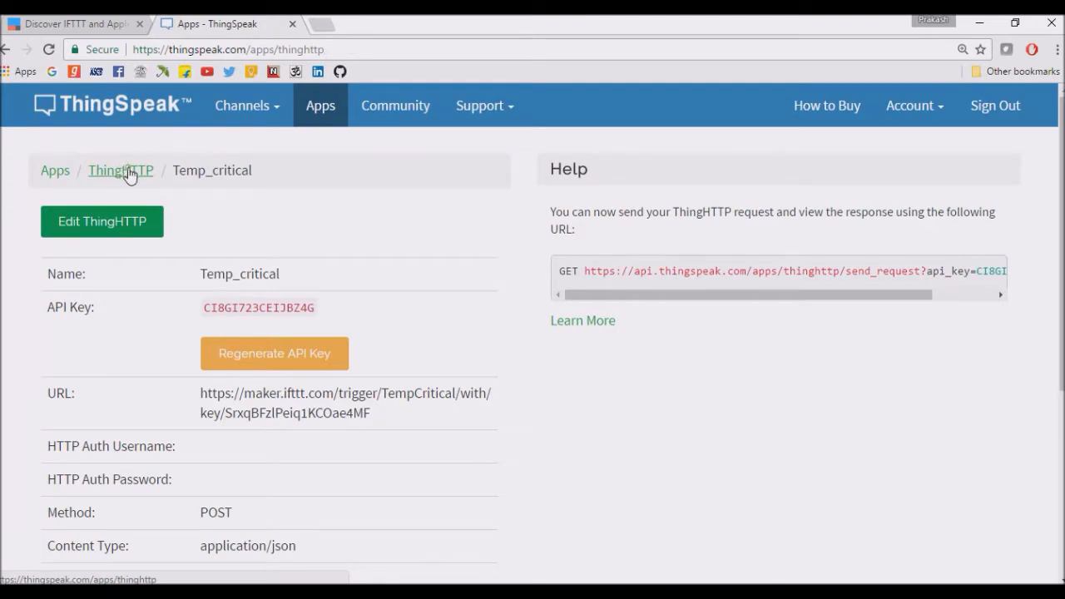
click(120, 170)
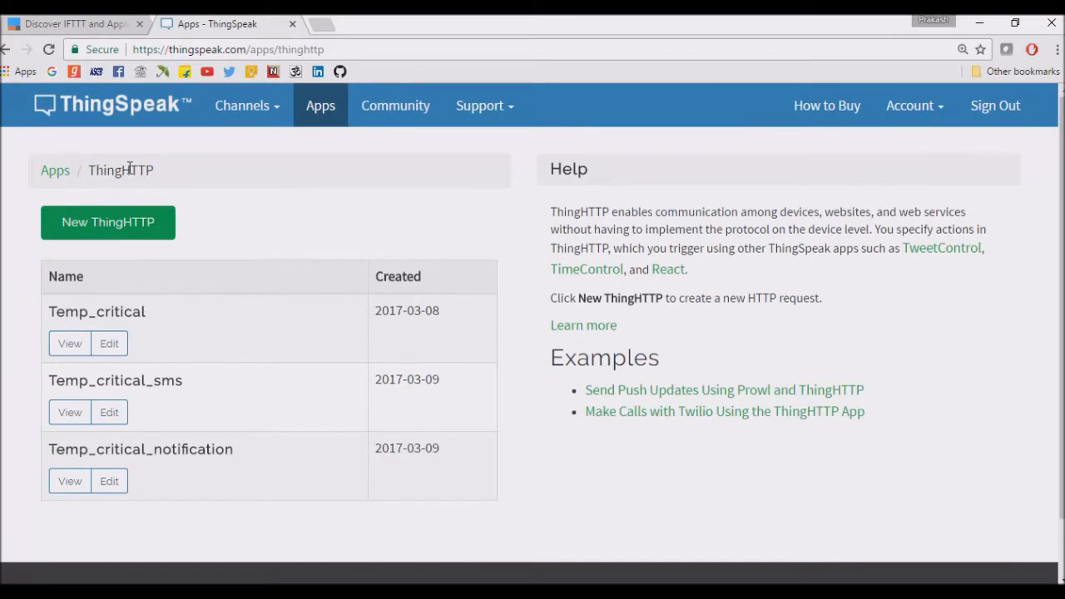
mouse_move(233, 193)
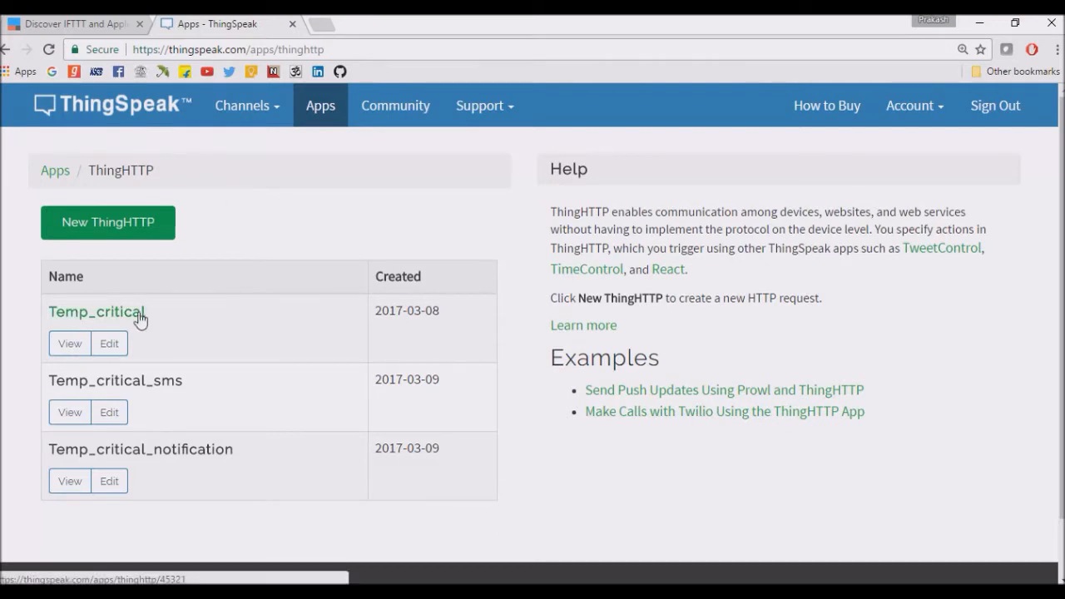
mouse_move(211, 337)
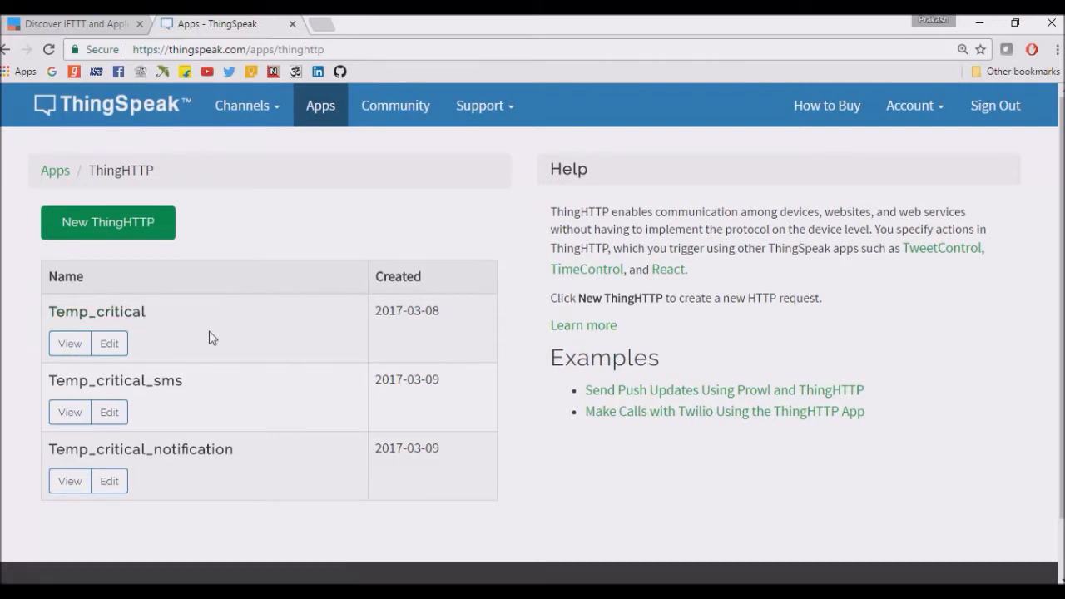
mouse_move(187, 328)
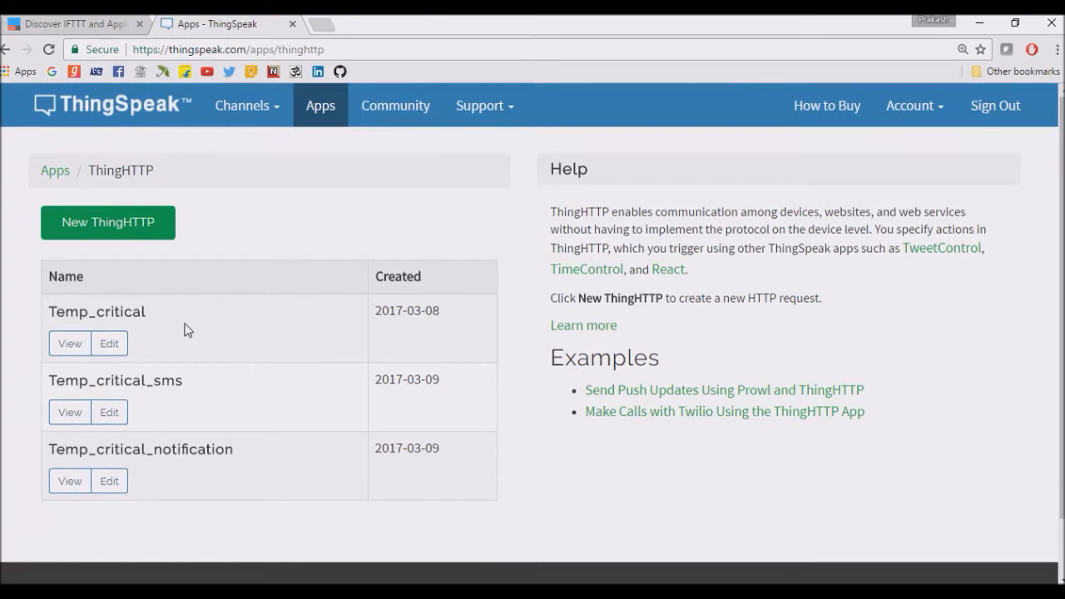
mouse_move(229, 399)
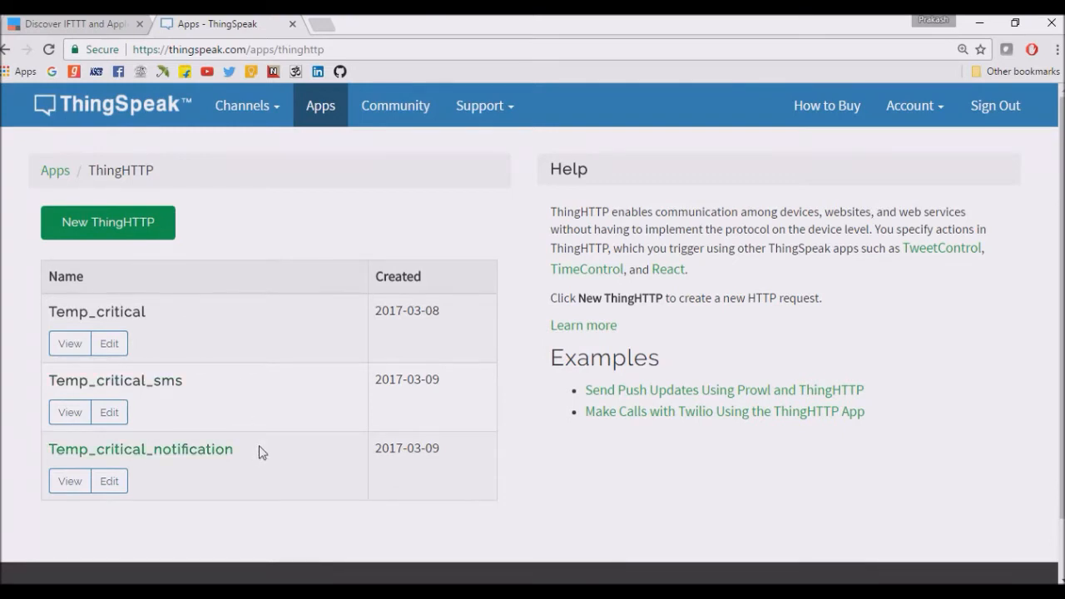
mouse_move(262, 352)
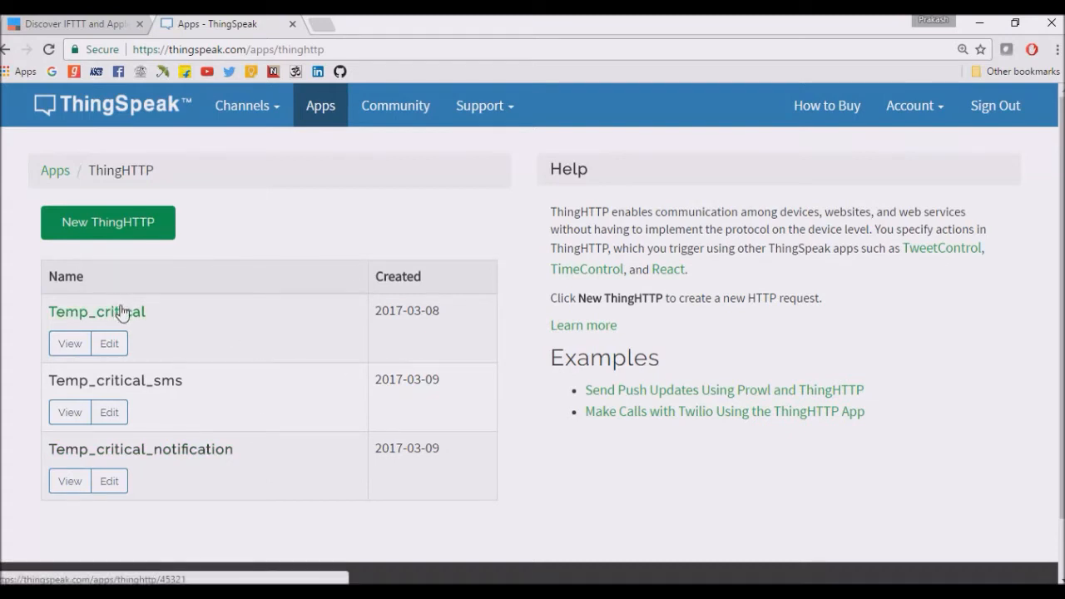
Step: Inspect Temp_critical's IFTTT TempCritical webhook URL in ThingSpeak, then go back to IFTTT
click(97, 312)
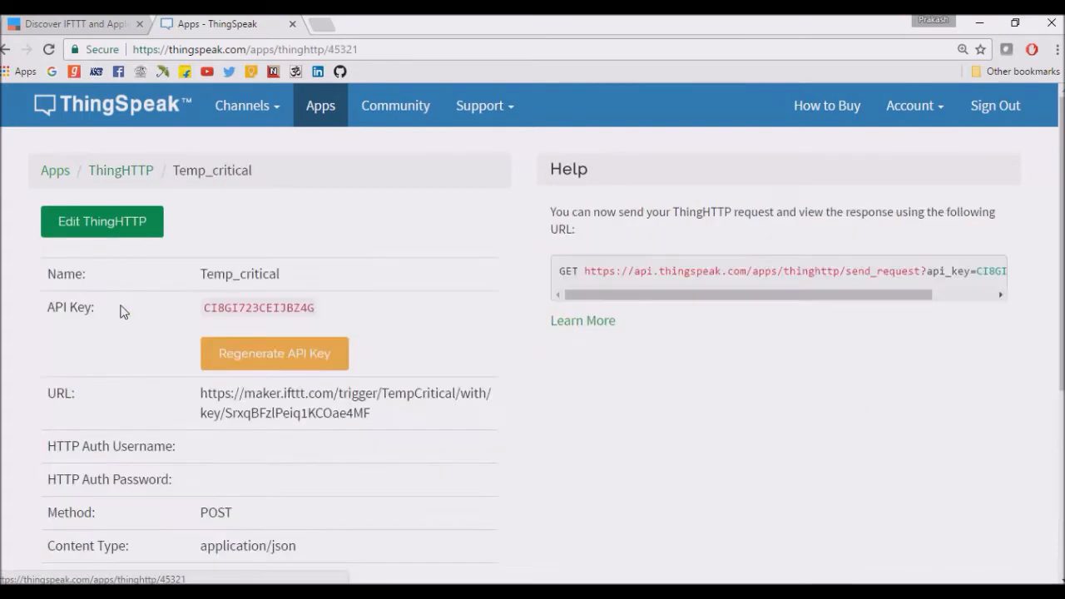
scroll(down, 3)
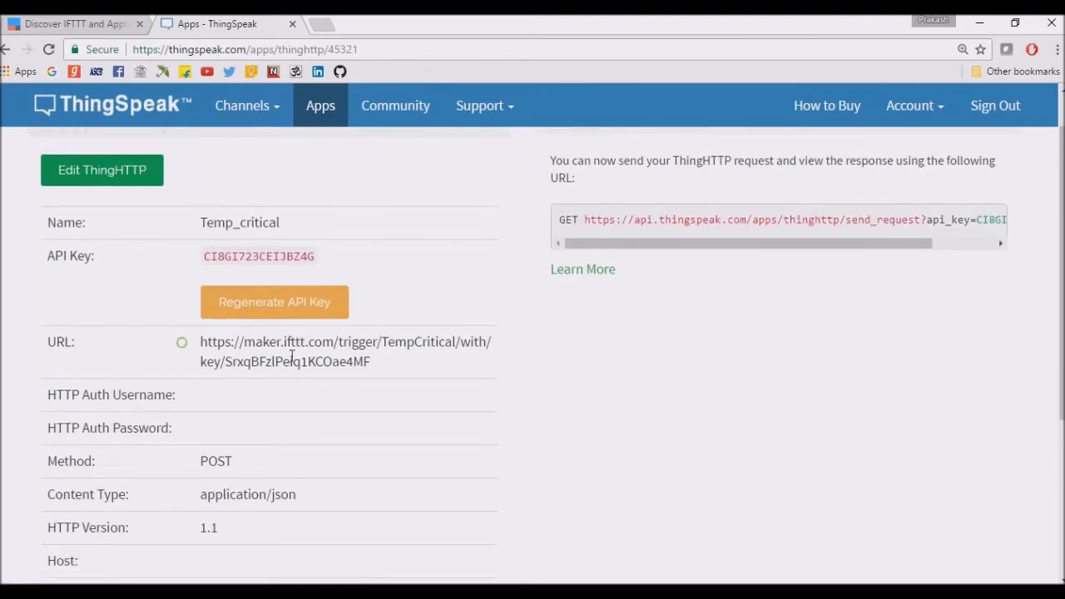
drag(200, 341, 386, 395)
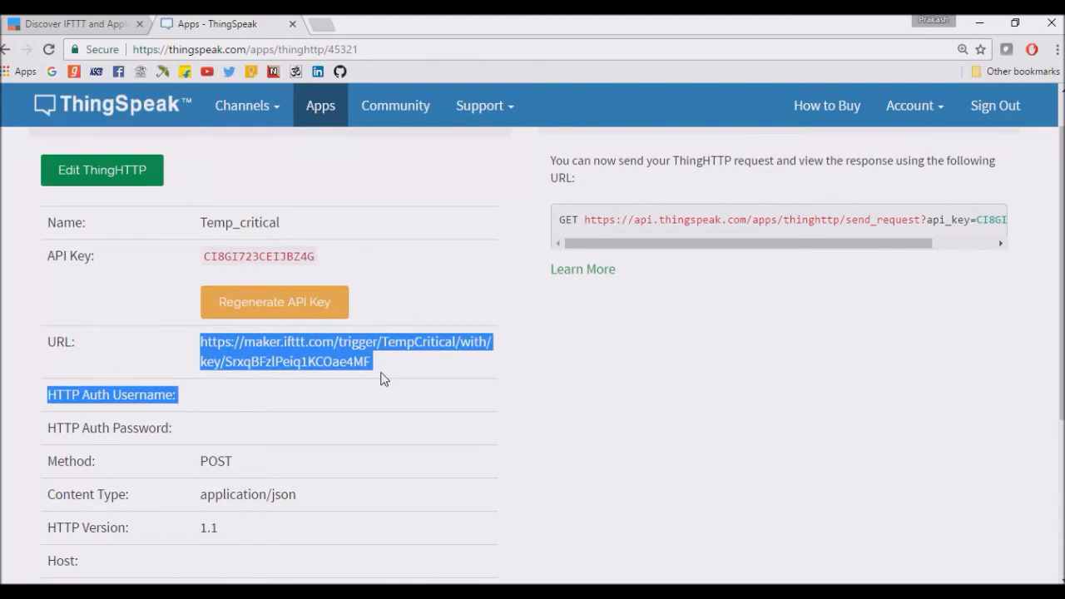
click(383, 378)
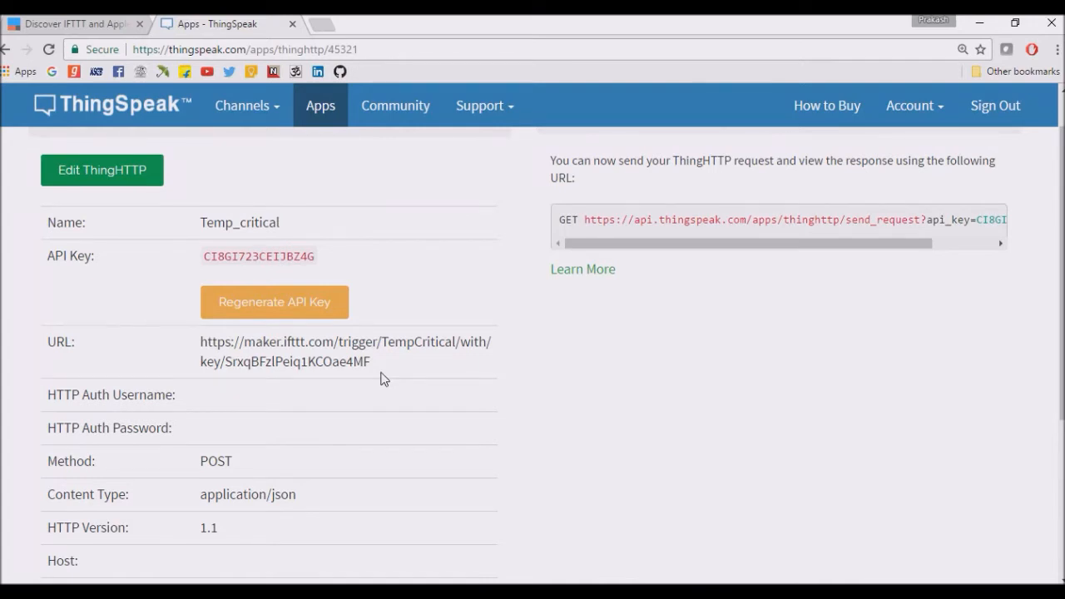
mouse_move(119, 335)
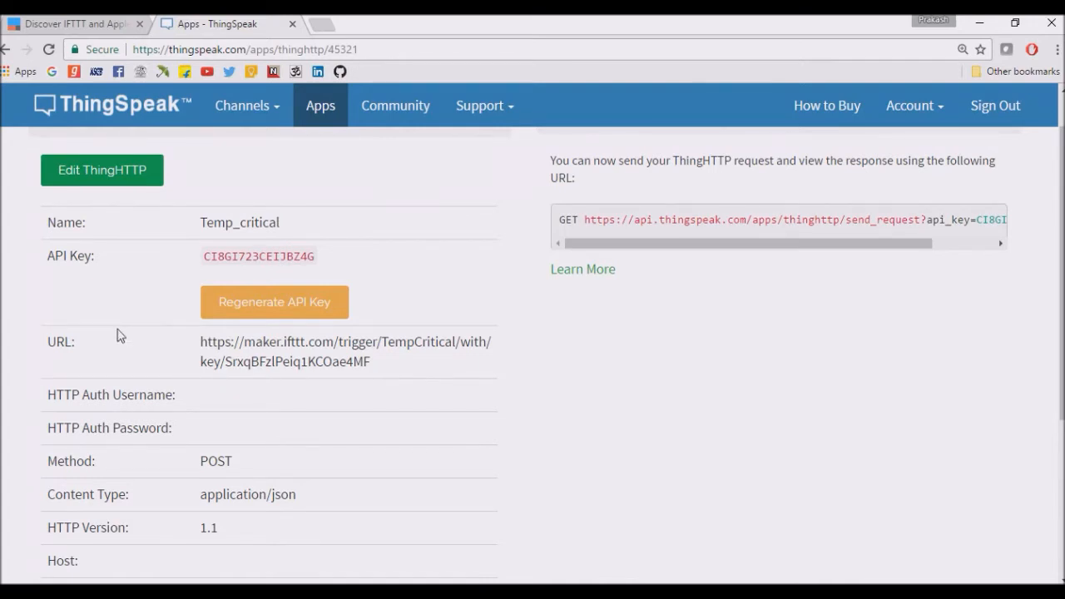
click(71, 23)
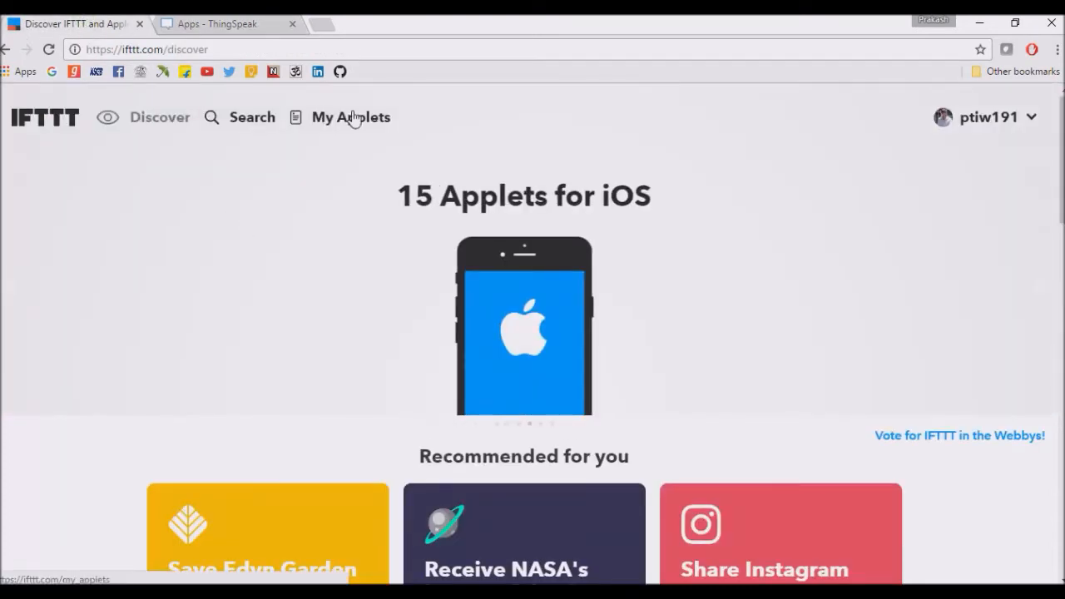
Step: Open the 'If Maker Event Temp_critical, then send me an SMS' applet from My Applets
click(350, 117)
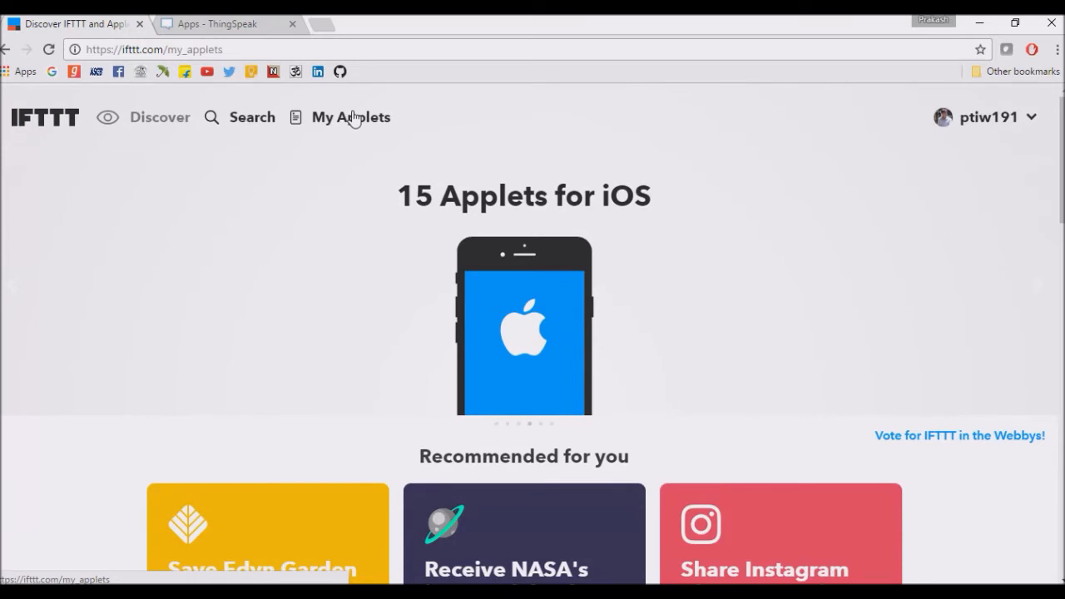
click(350, 117)
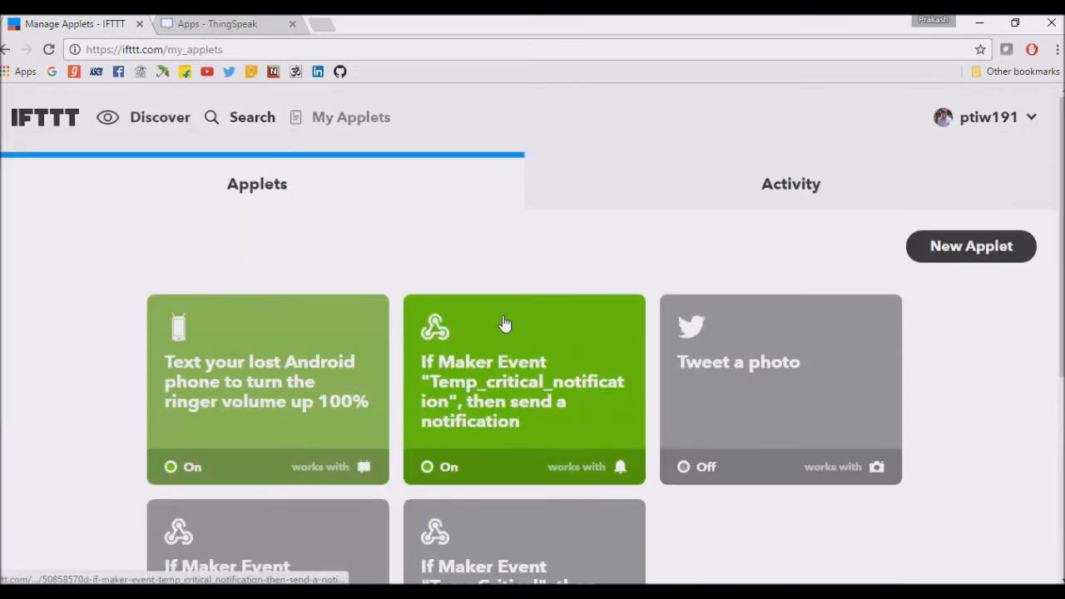
scroll(down, 3)
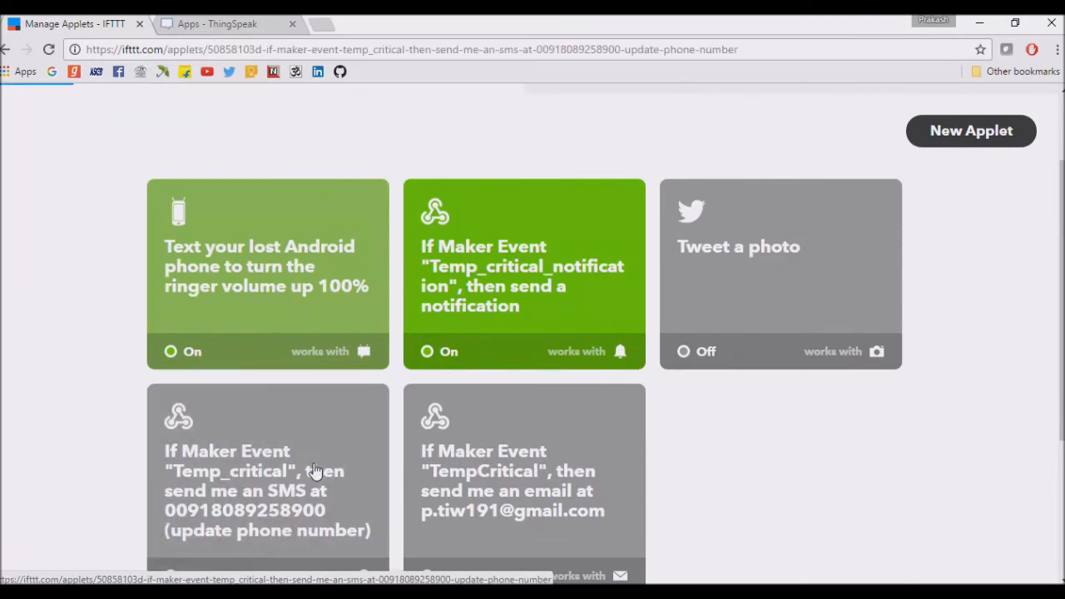
click(266, 490)
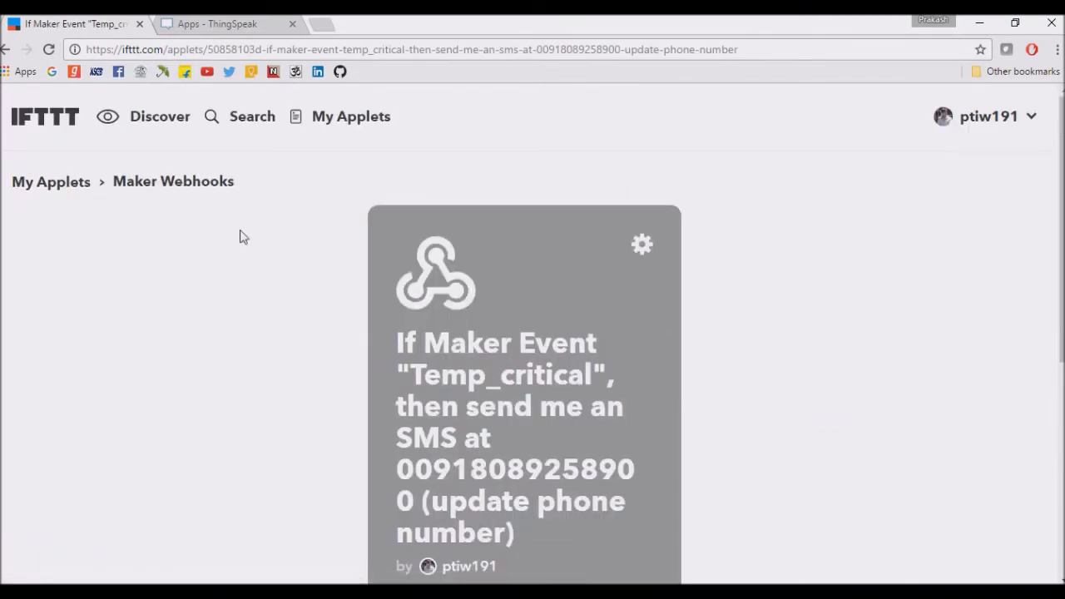
click(216, 23)
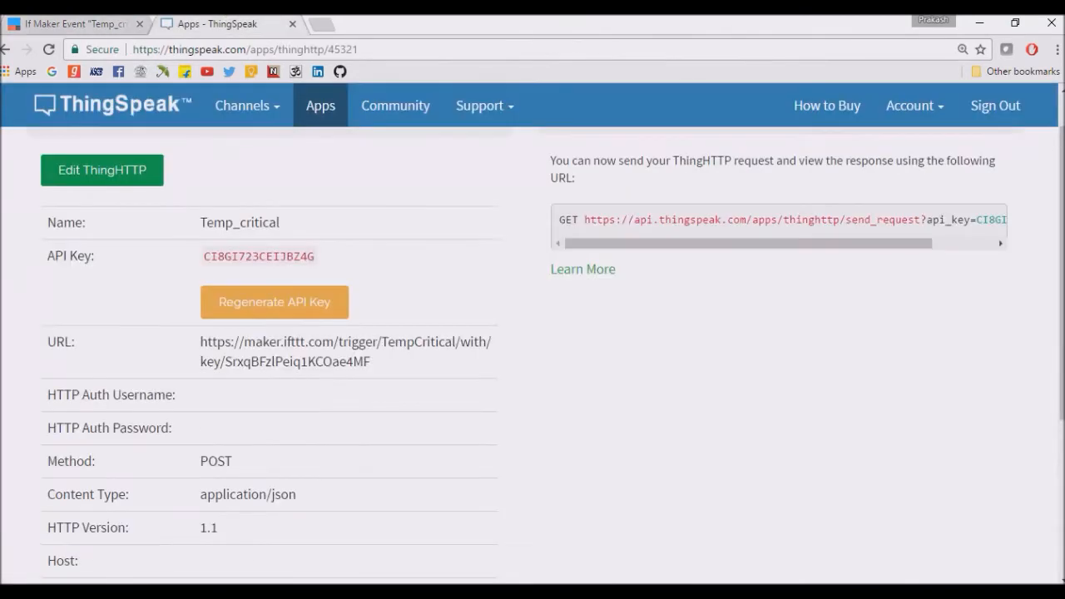
click(75, 23)
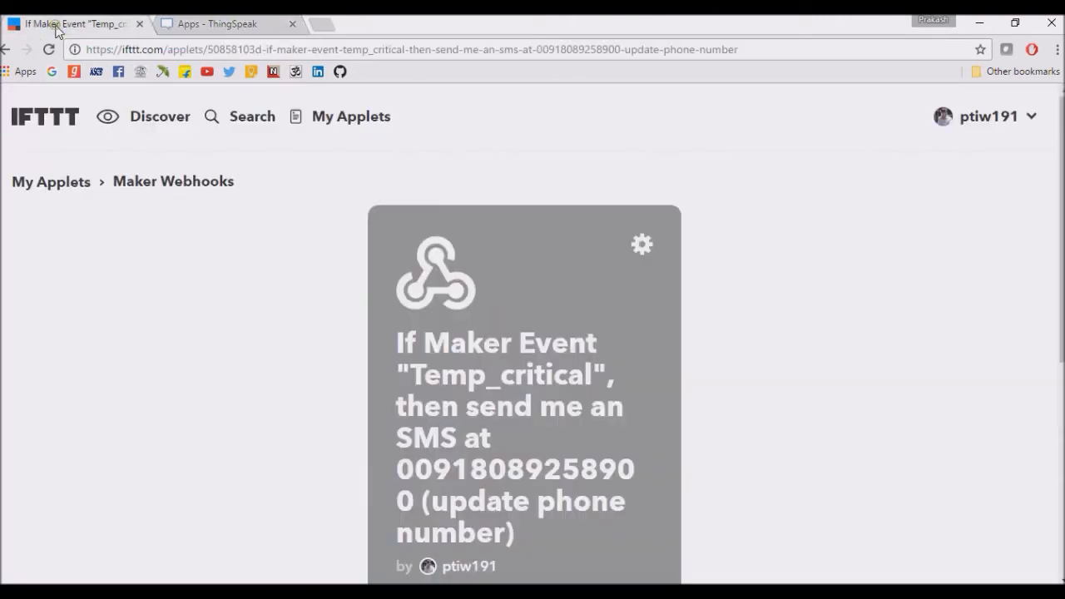
scroll(down, 3)
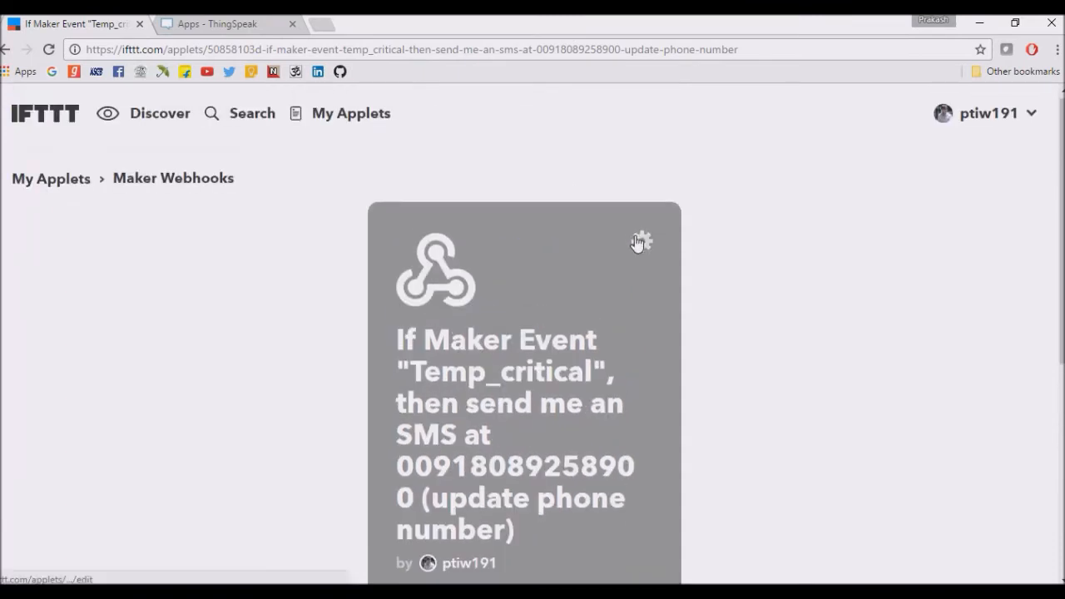
Step: Review the Temp_critical SMS applet's configuration in IFTTT
click(641, 241)
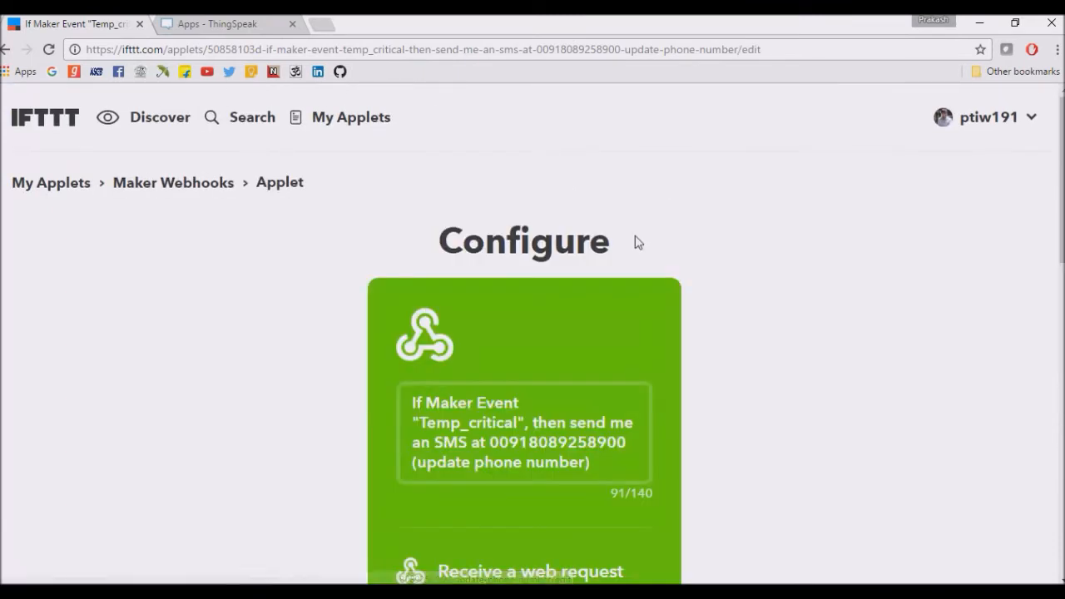
scroll(down, 3)
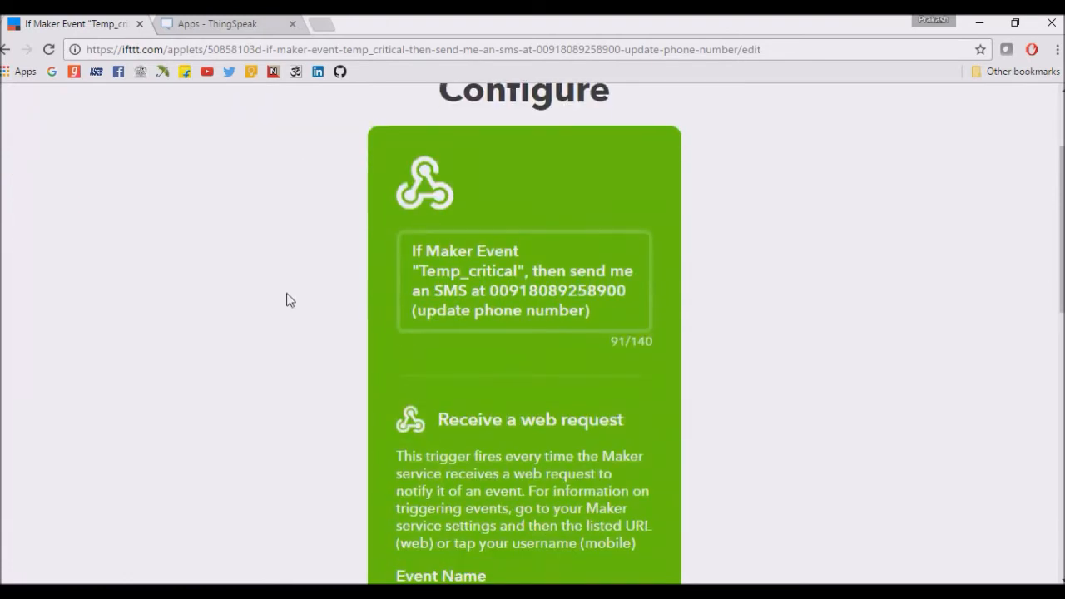
scroll(up, 3)
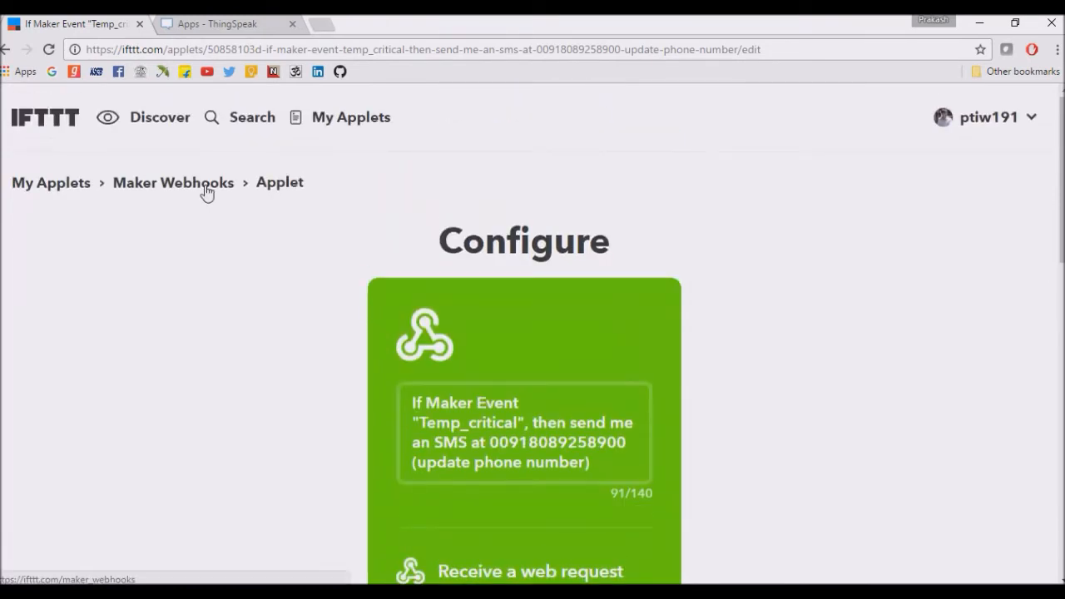
Step: View the Maker Webhooks account settings to find the key, then return to ThingSpeak
click(173, 182)
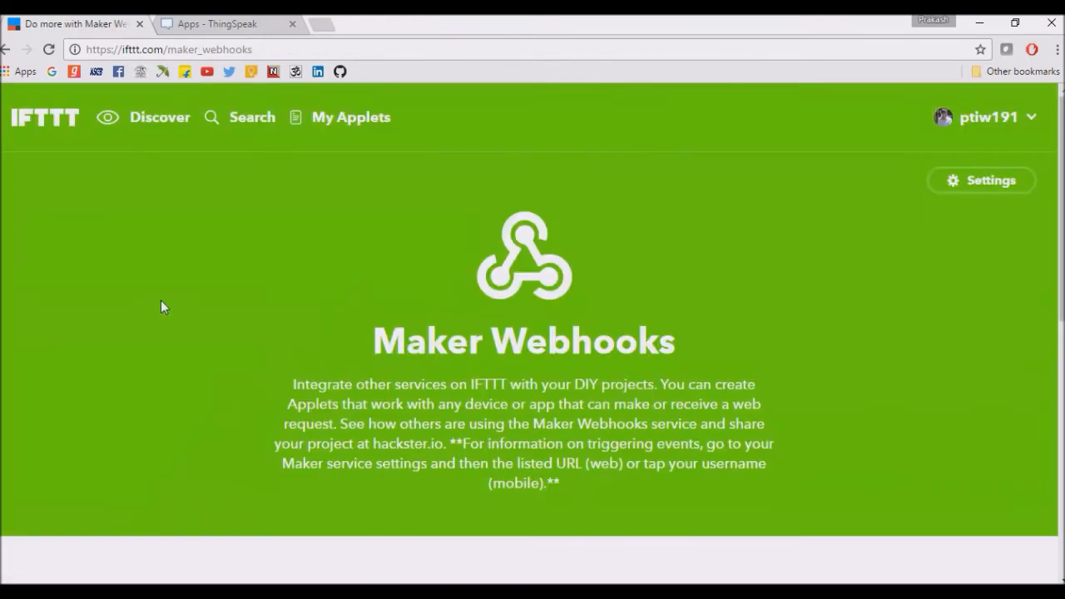
click(982, 180)
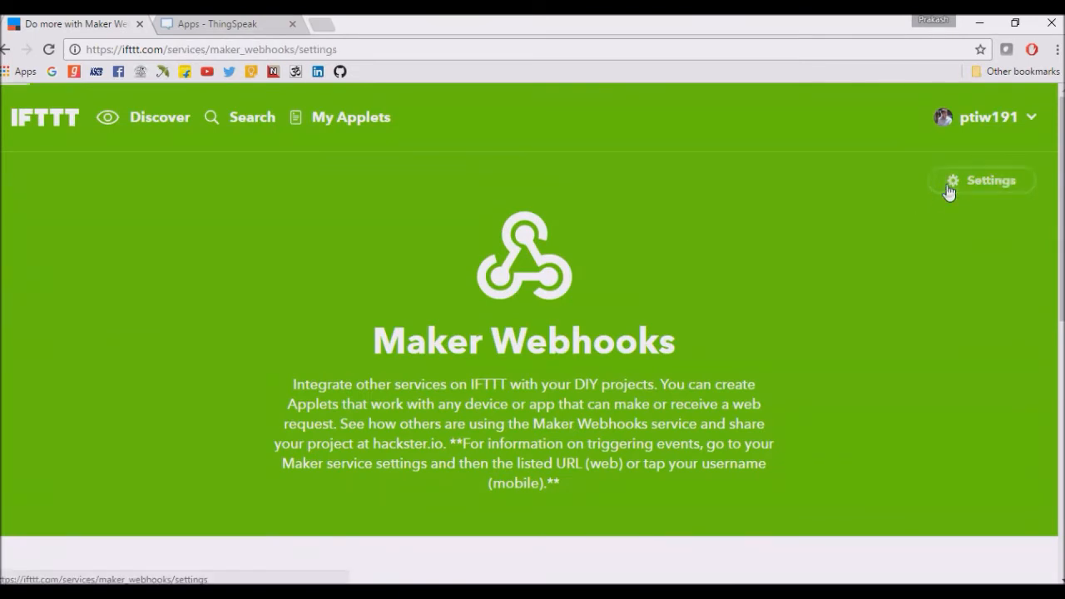
click(982, 180)
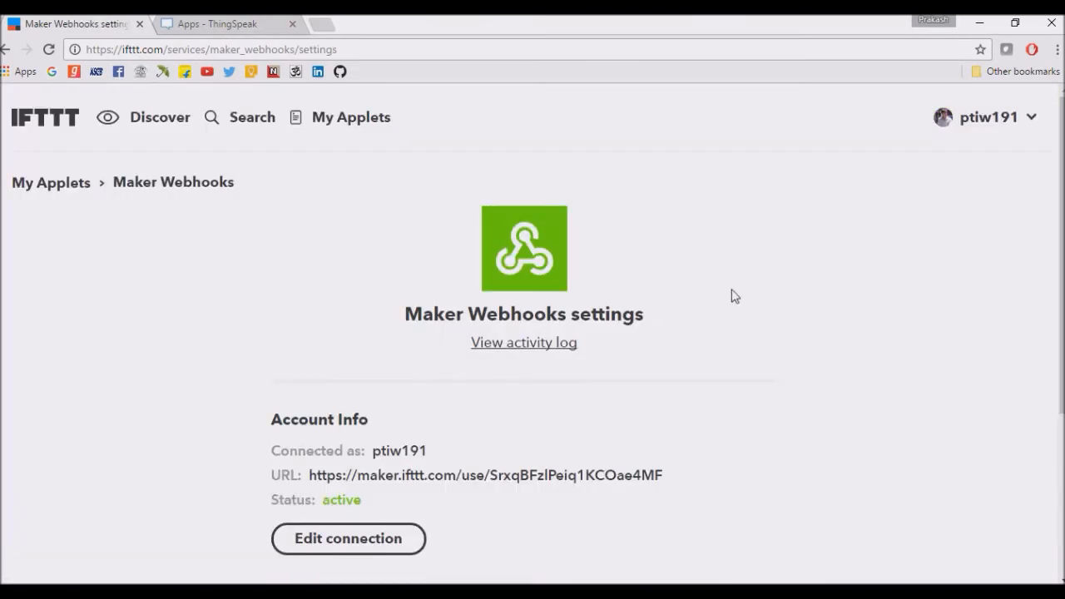
scroll(down, 3)
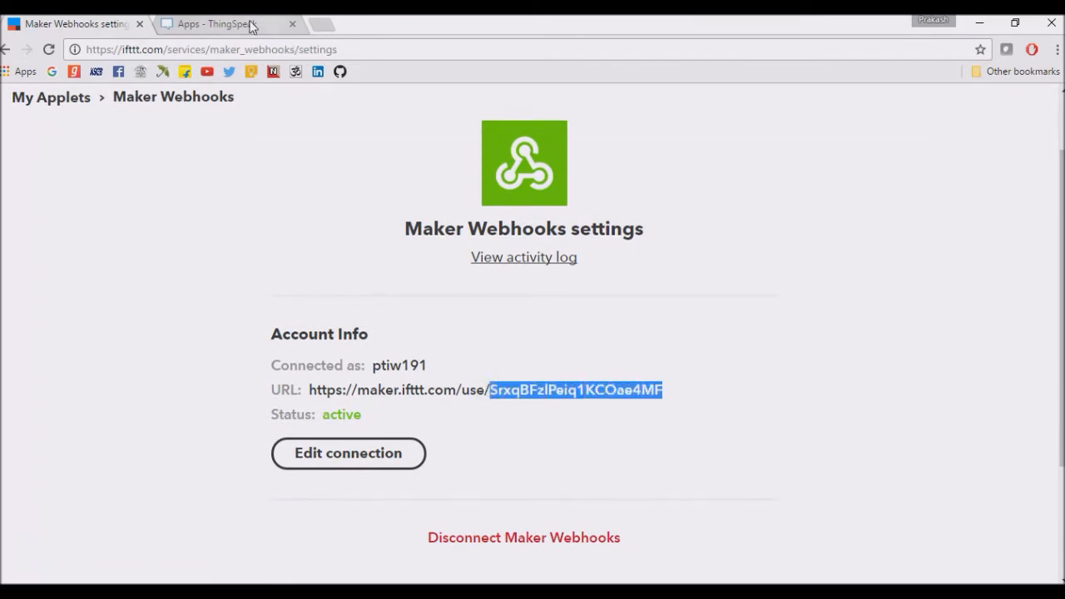
click(216, 24)
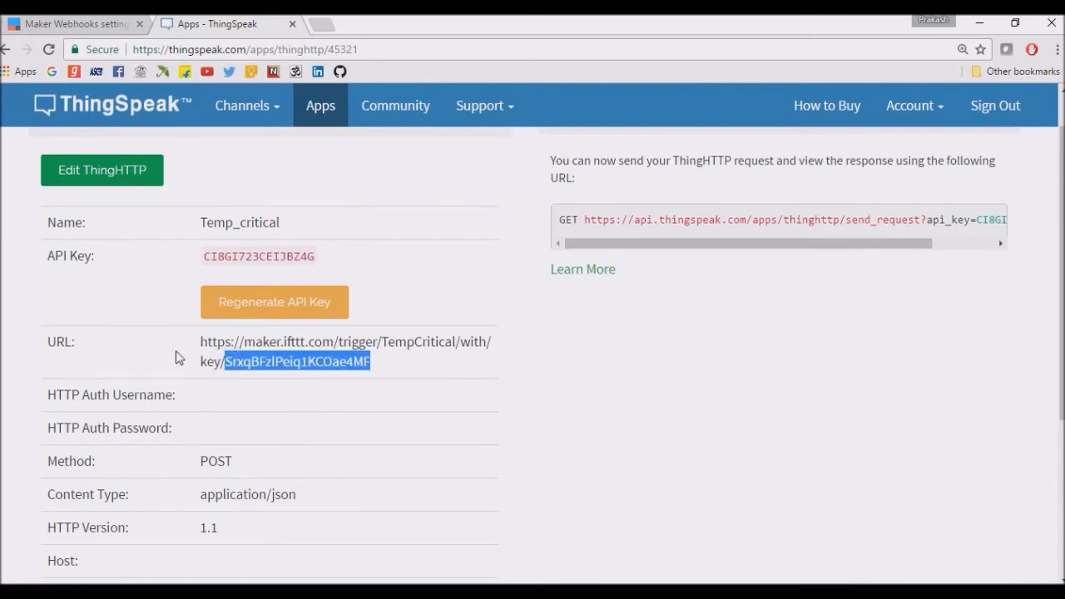
Step: Leave the Temp_critical details via the Apps breadcrumb to reach the Apps overview
scroll(up, 3)
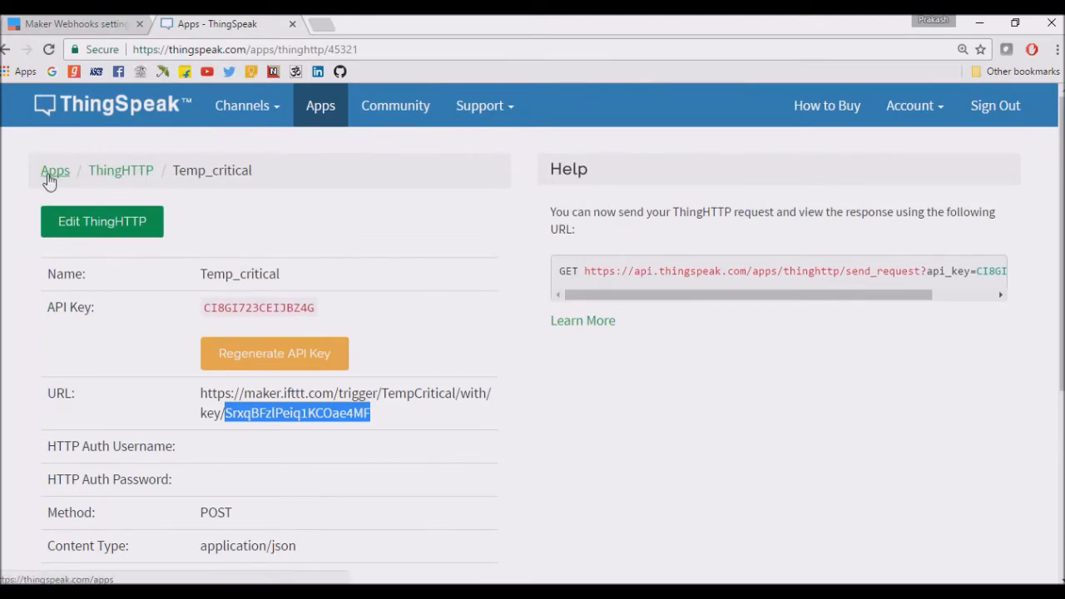
click(55, 170)
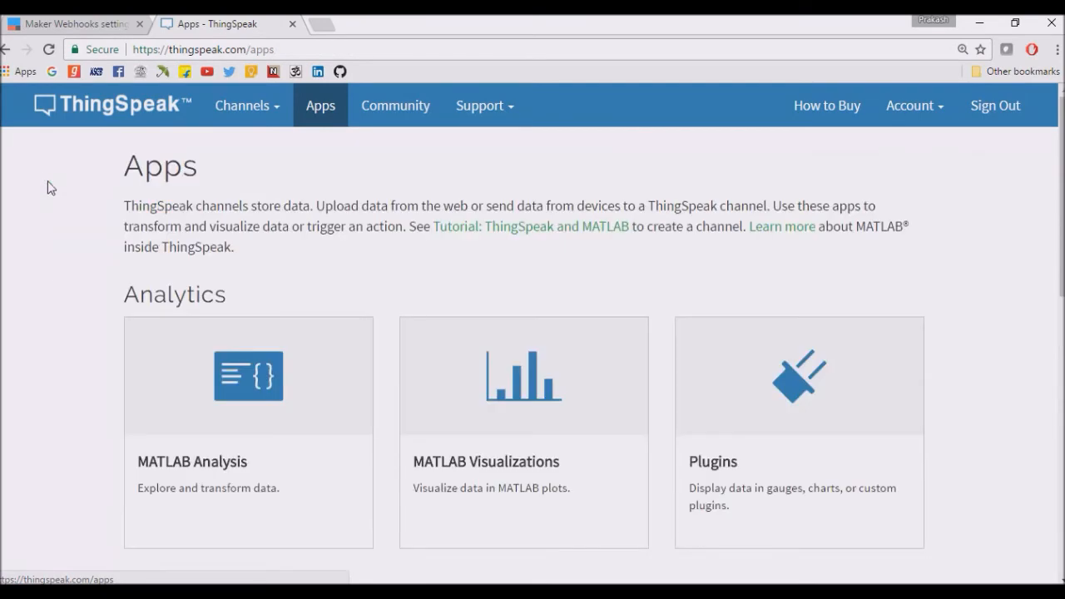
Step: Review React 1: Patient Medical Data Temperature above 35 runs ThingHTTP Temp_critical every time
scroll(down, 3)
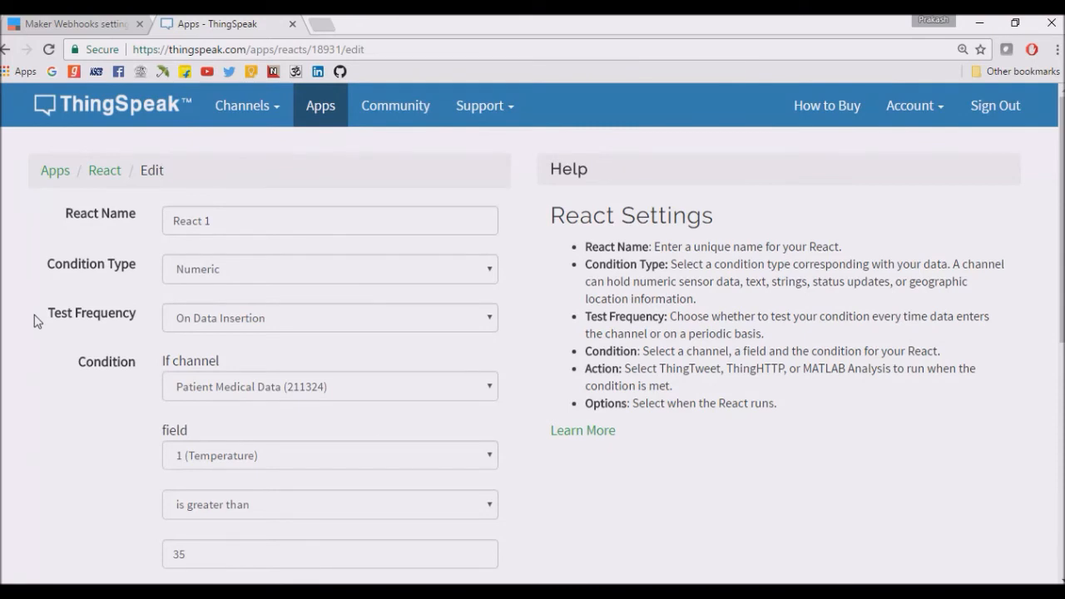
scroll(down, 3)
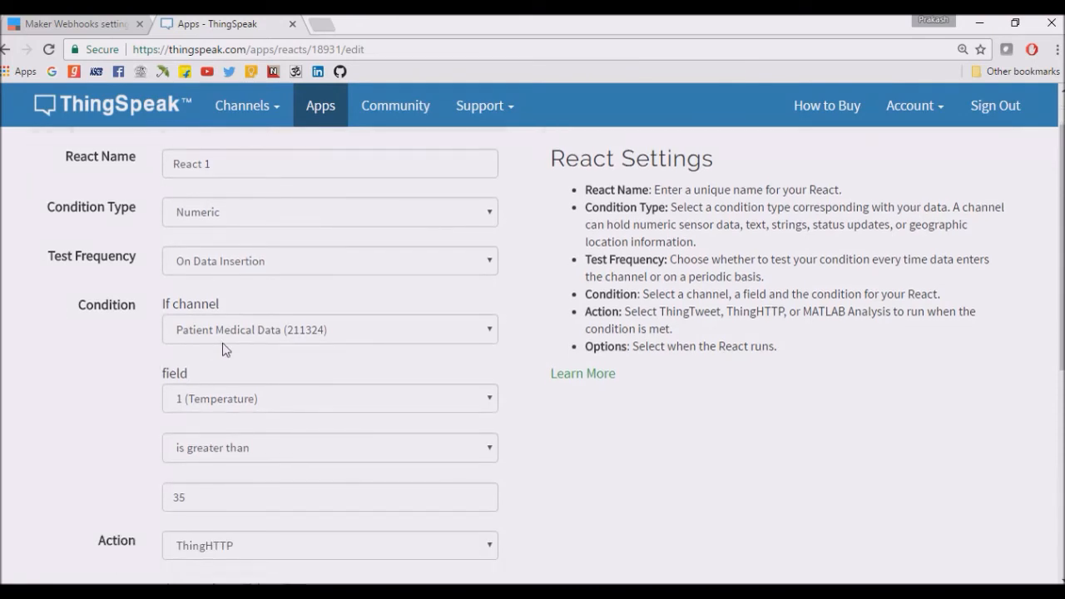
scroll(down, 3)
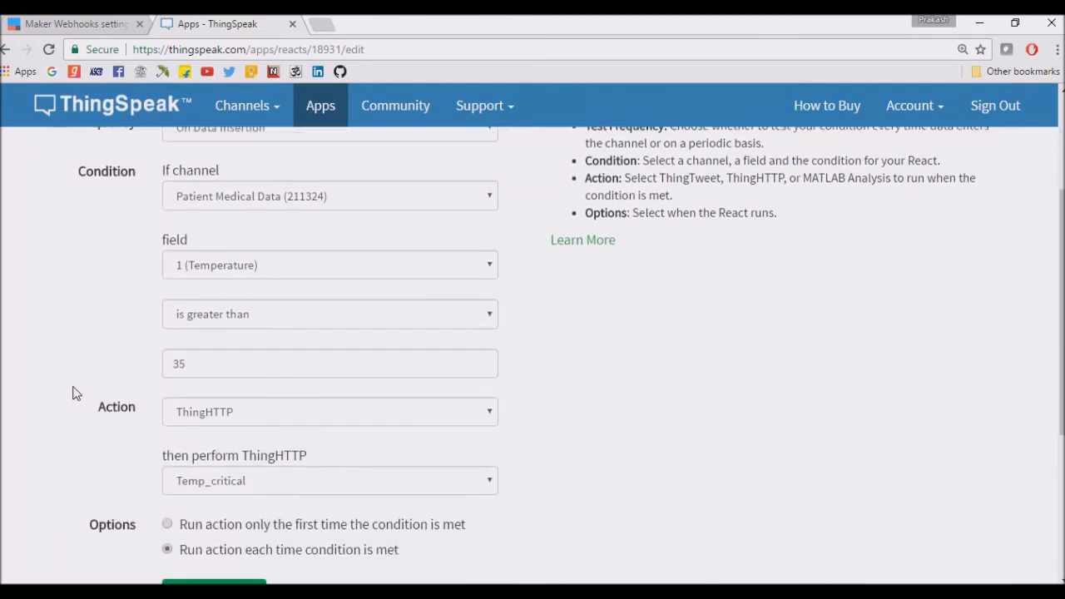
scroll(down, 3)
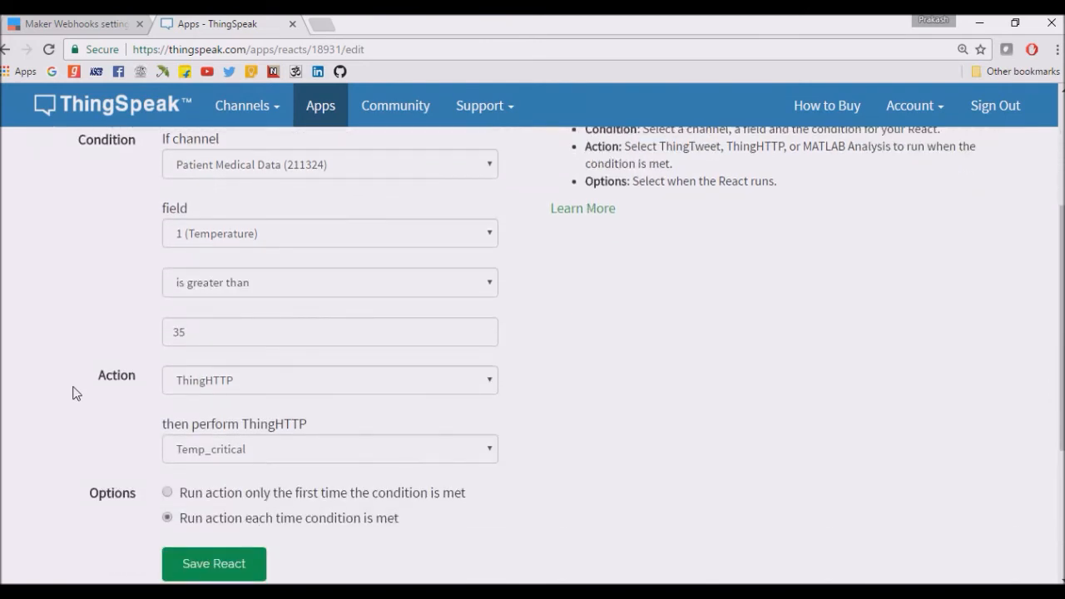
mouse_move(148, 382)
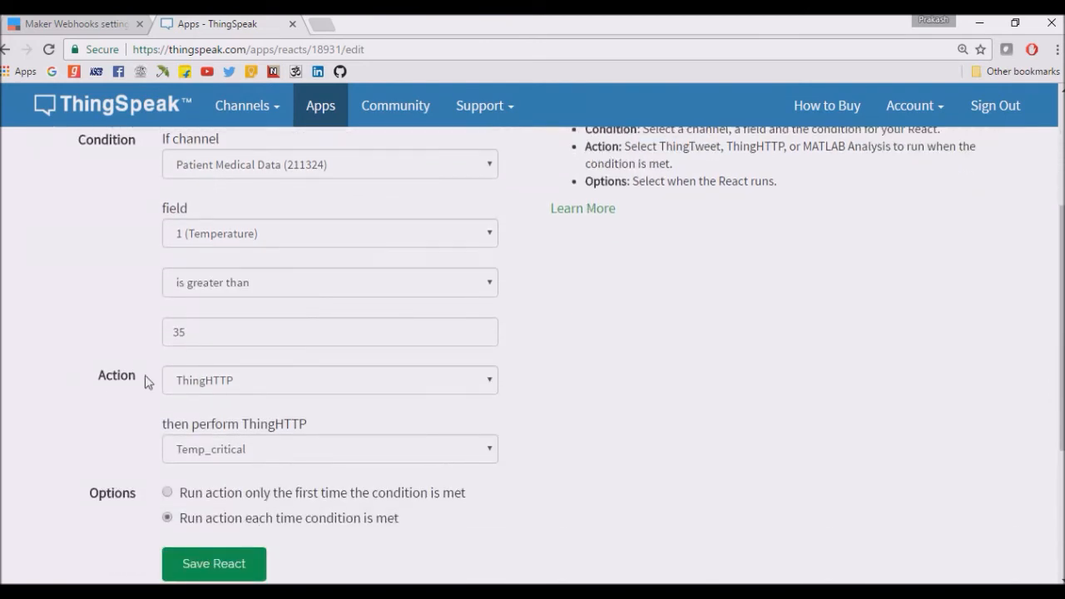
scroll(down, 3)
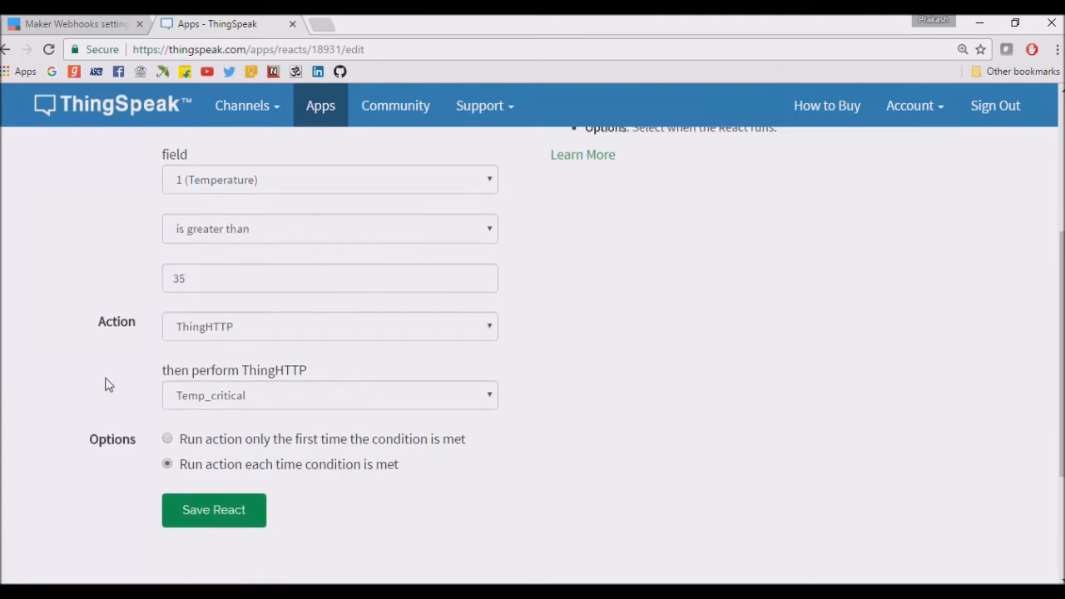
mouse_move(145, 378)
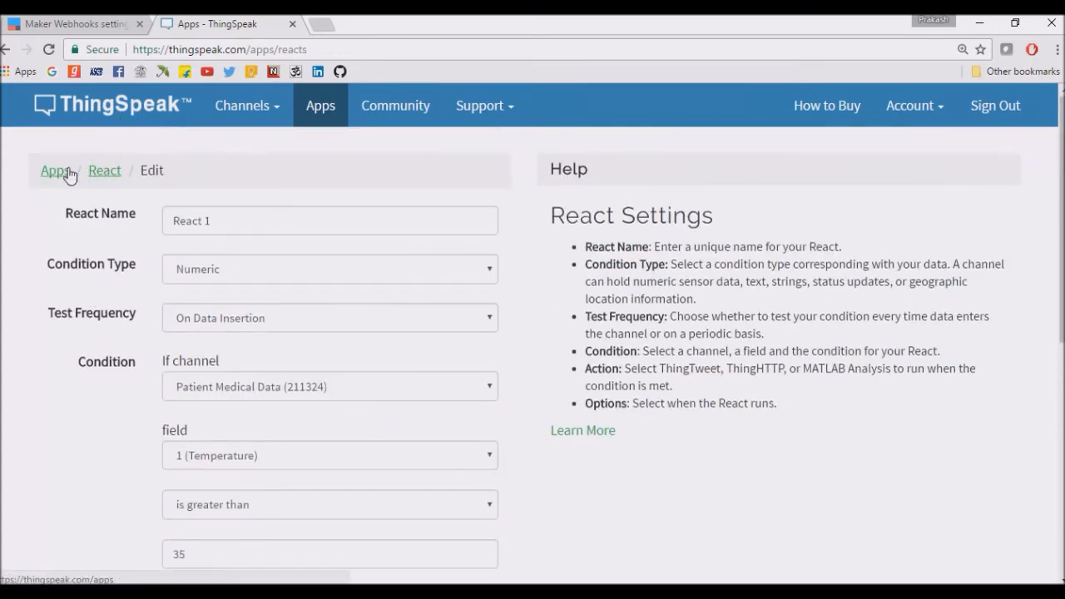
Step: Go back through the Apps overview to reopen the Temp_critical ThingHTTP details
click(55, 169)
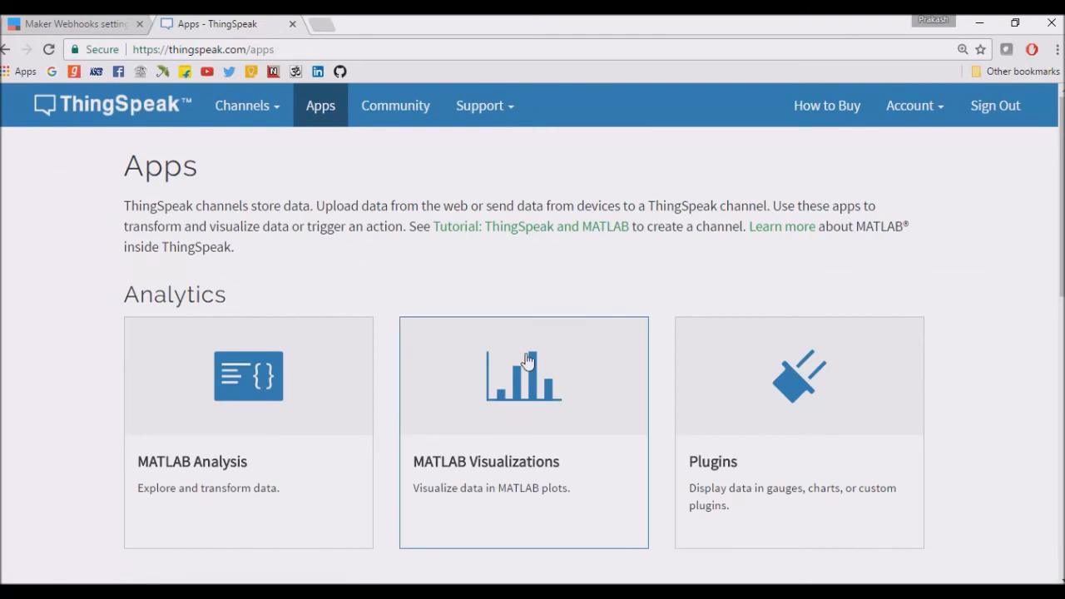
scroll(down, 3)
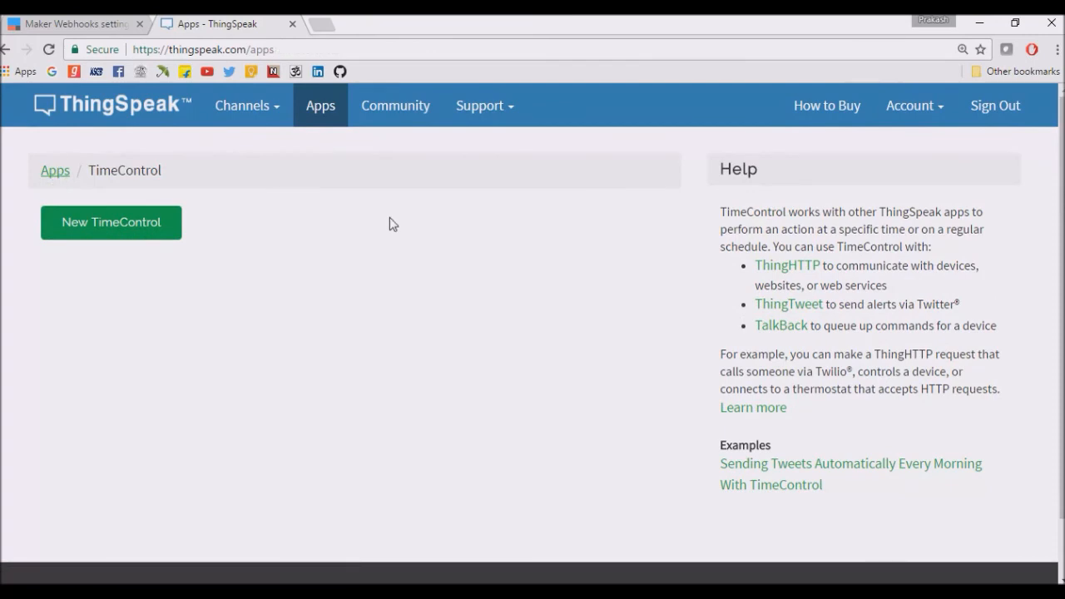
scroll(down, 3)
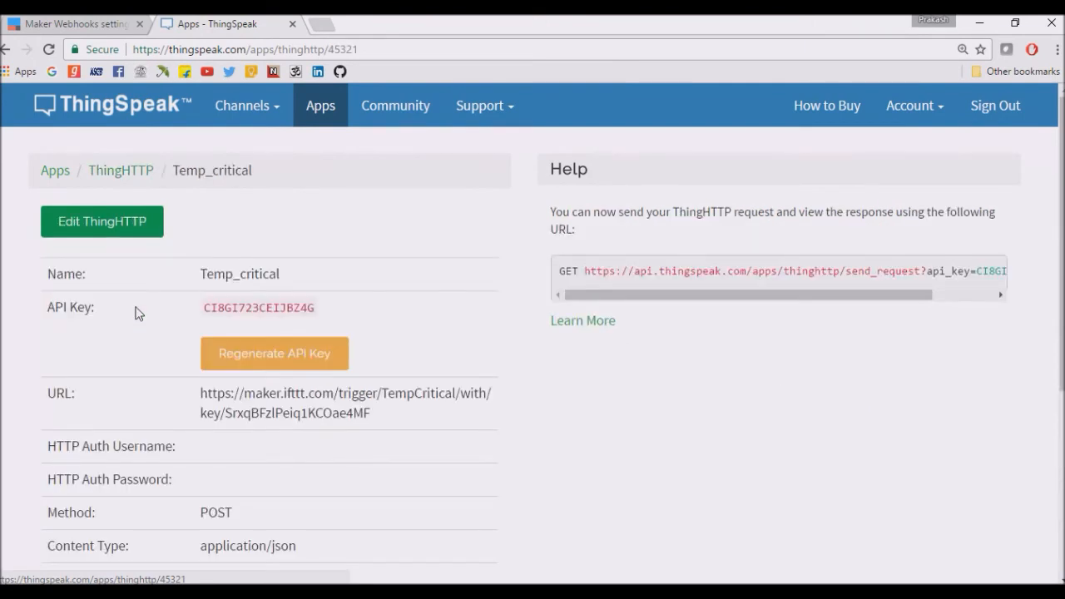
scroll(down, 3)
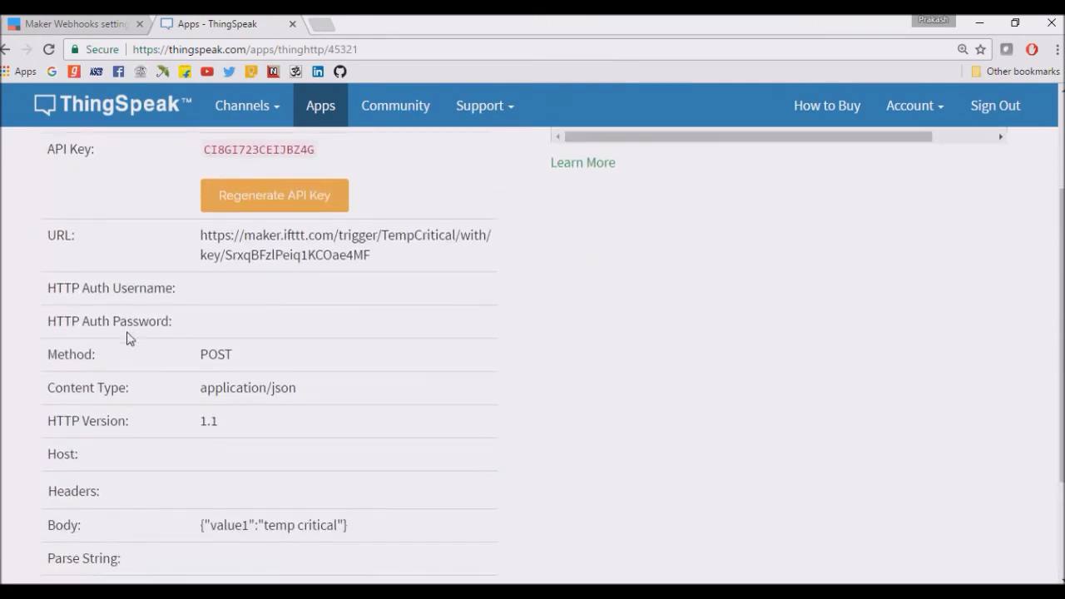
scroll(down, 3)
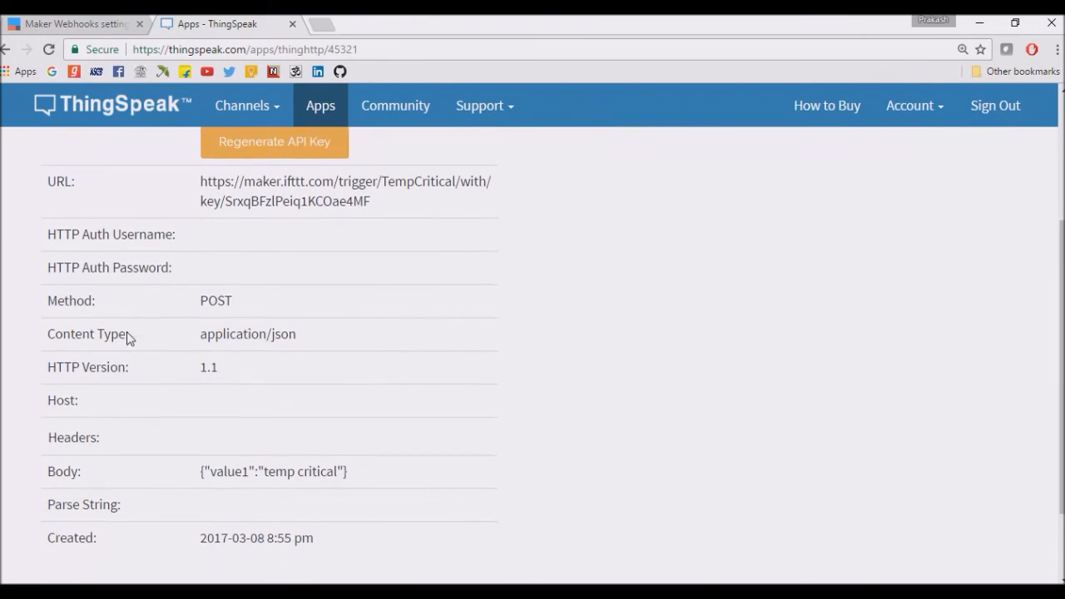
scroll(up, 3)
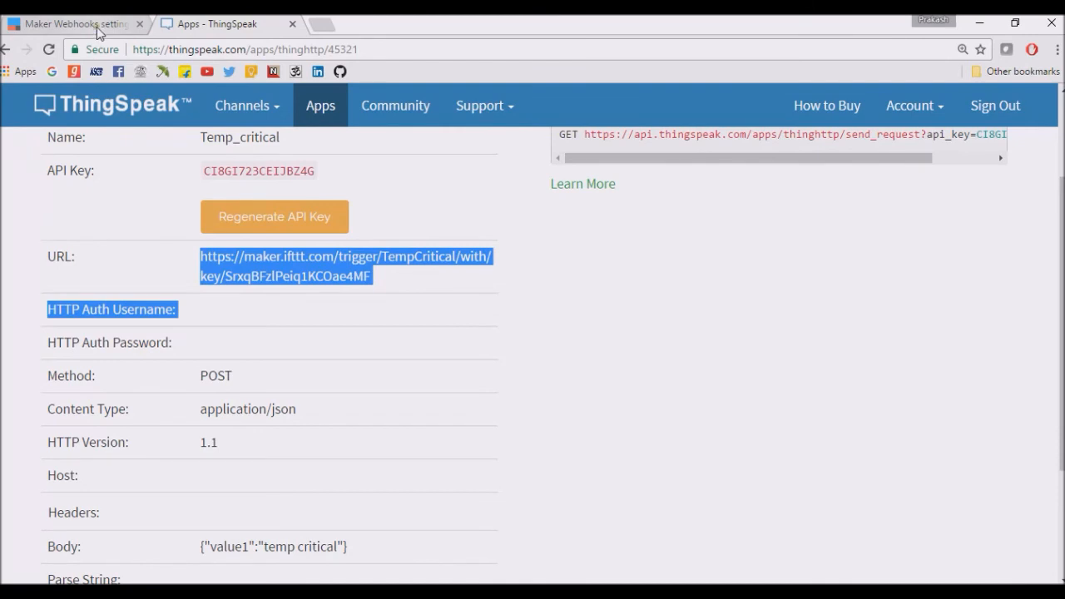
Step: Revisit the Temp_critical SMS applet from My Applets in IFTTT, then go to Discover
click(71, 23)
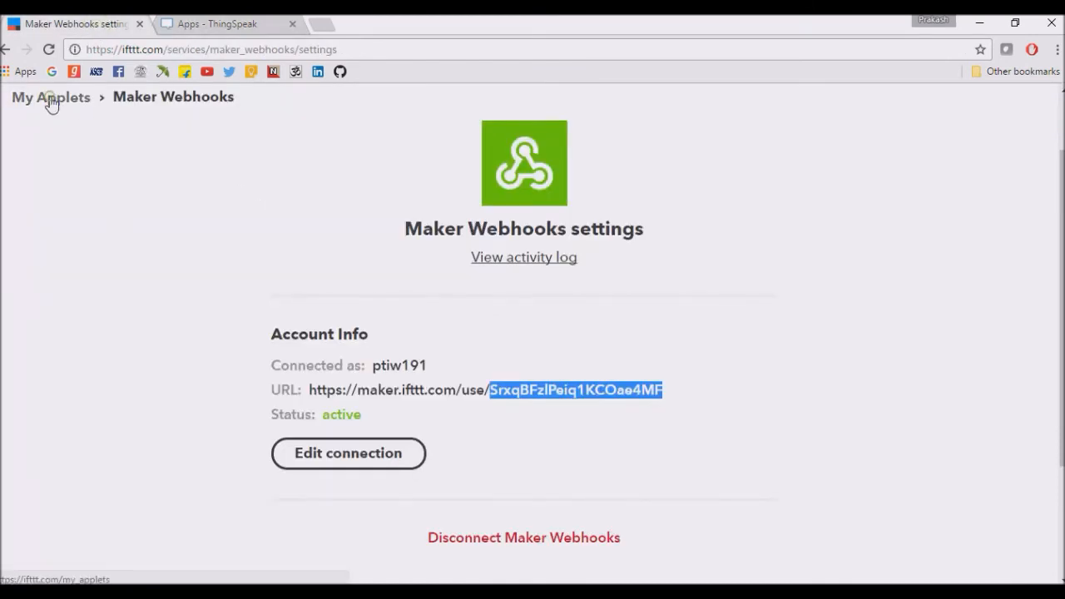
click(51, 97)
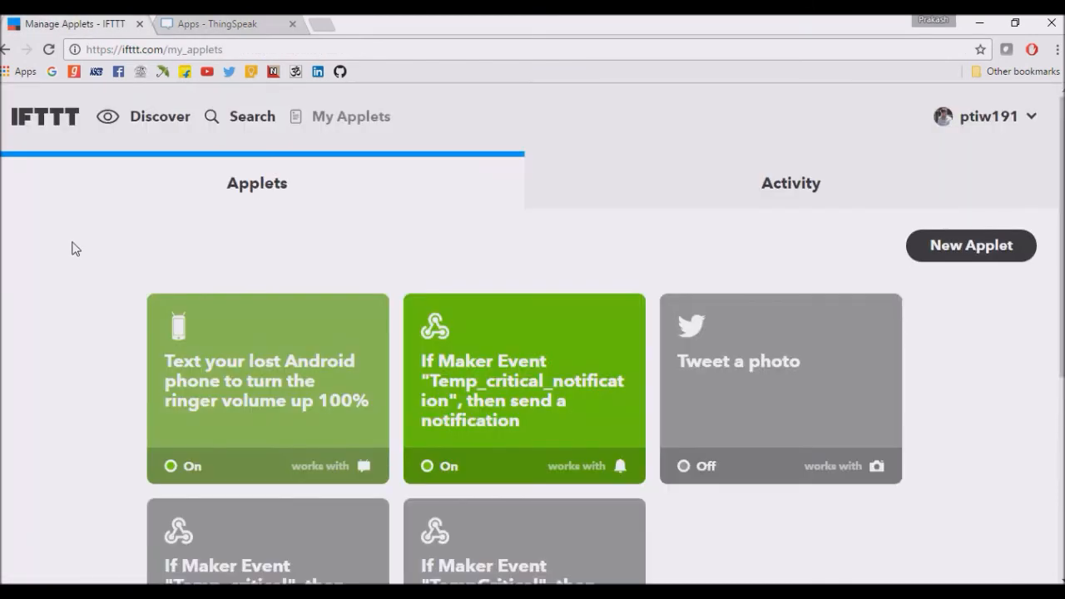
scroll(down, 3)
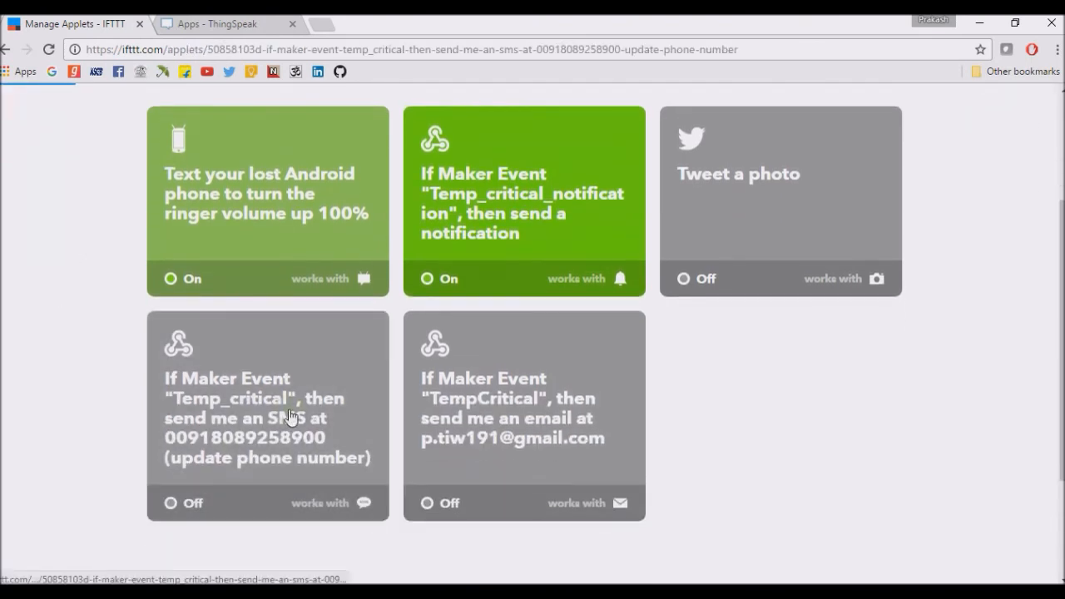
click(267, 416)
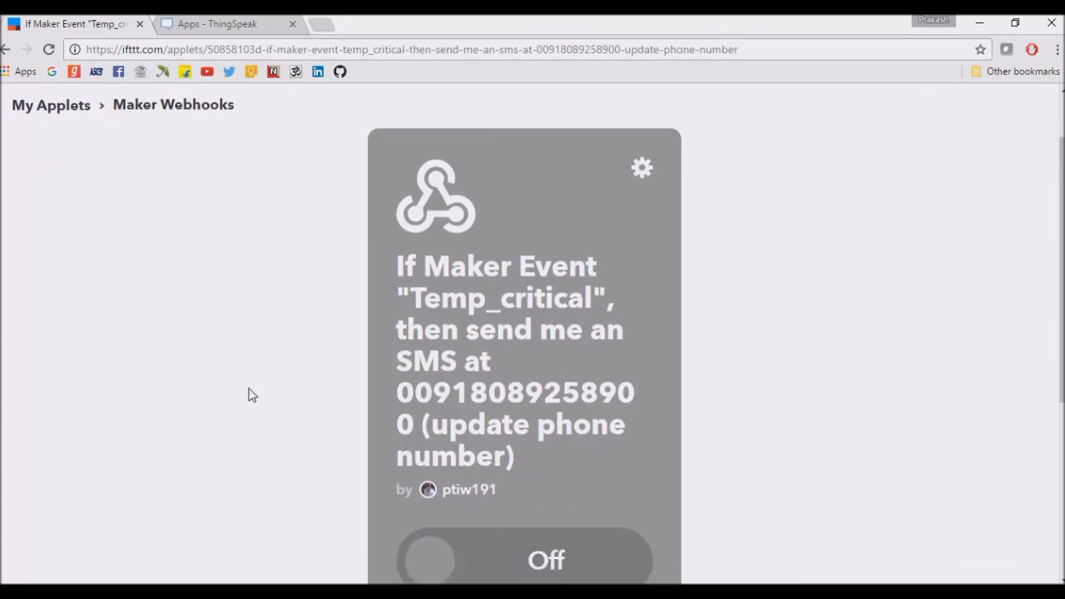
scroll(down, 3)
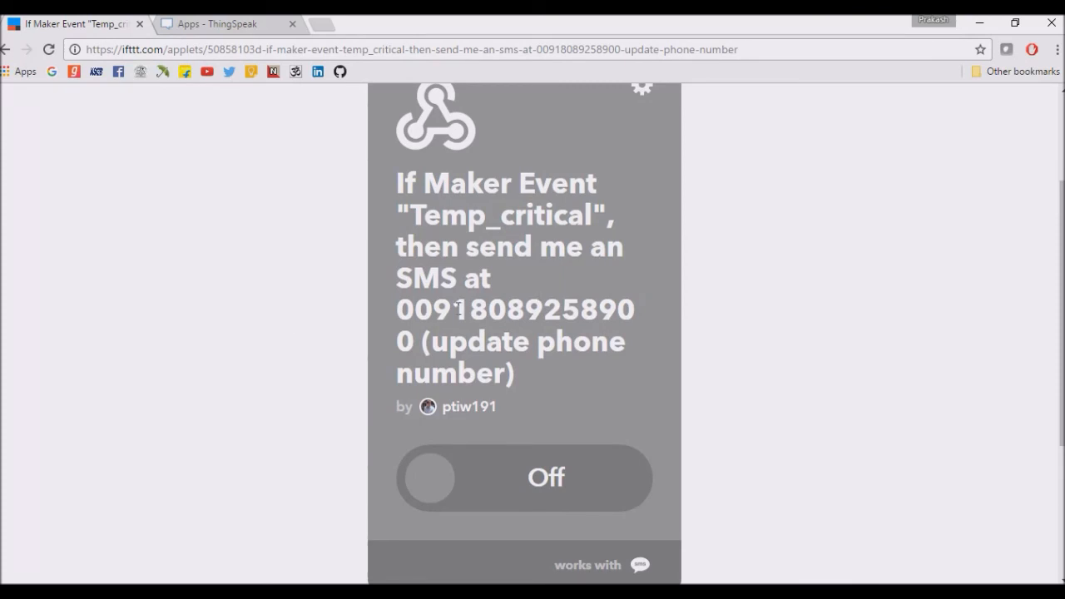
scroll(up, 3)
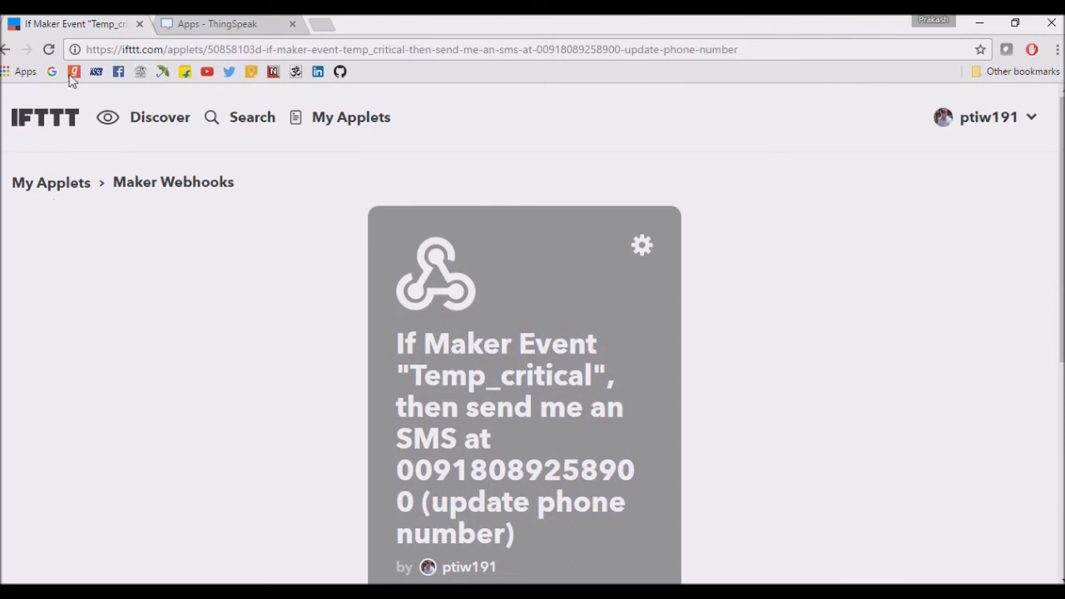
click(45, 116)
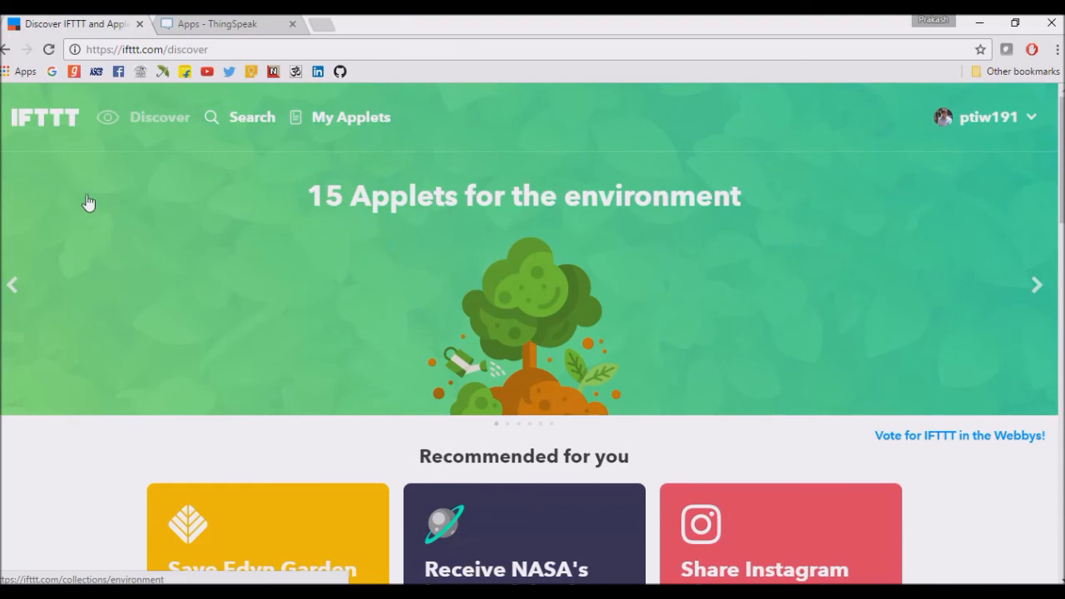
mouse_move(112, 230)
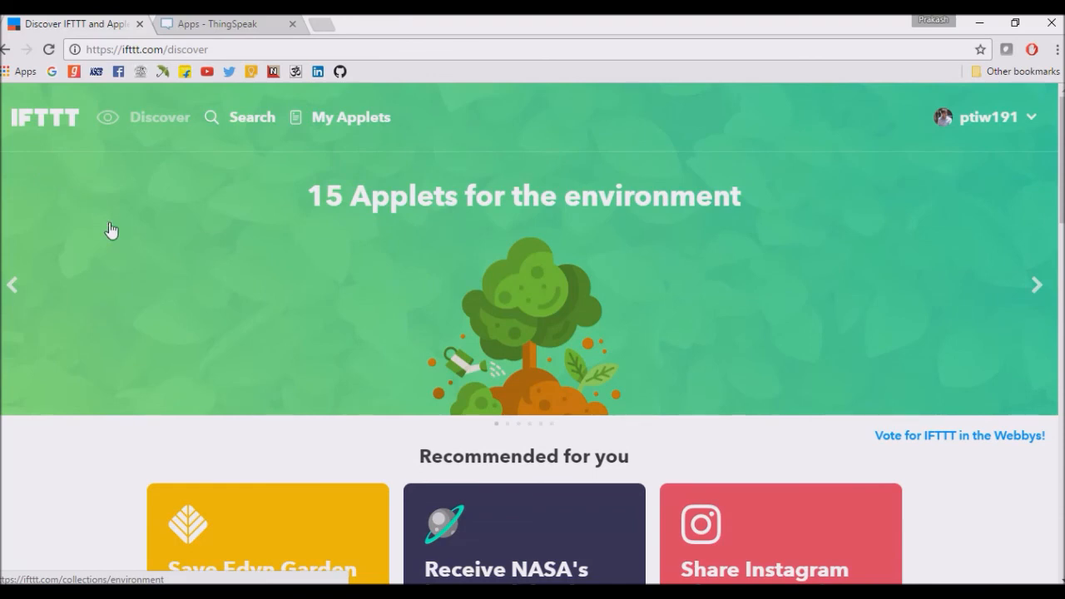
mouse_move(780, 533)
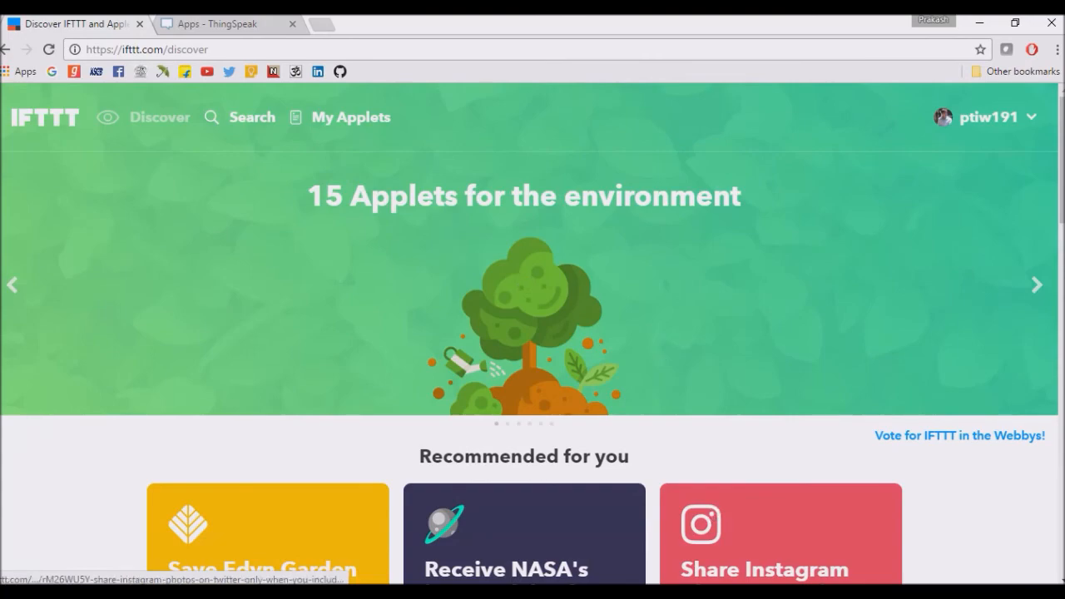